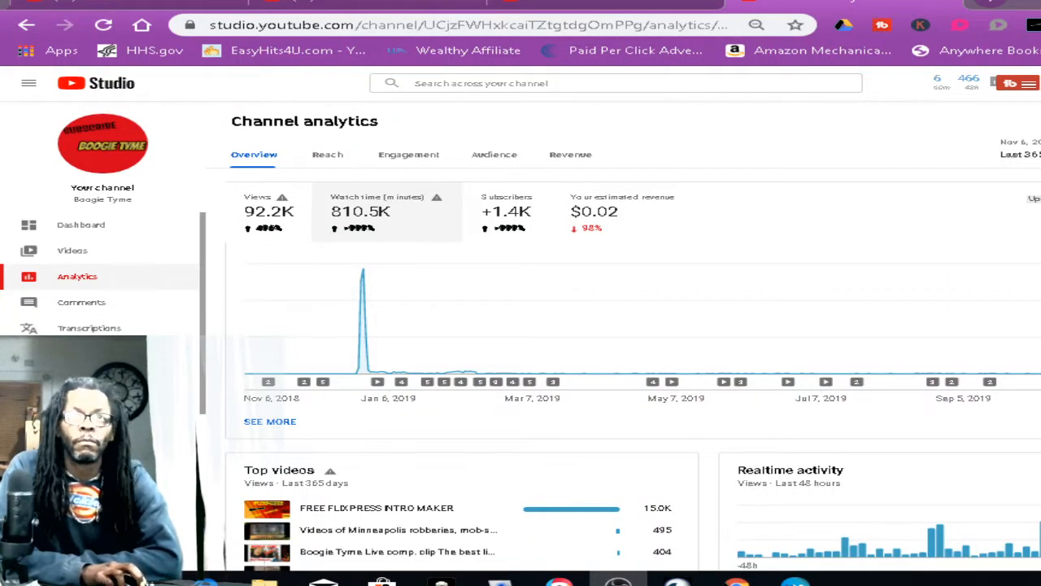
mouse_move(633, 414)
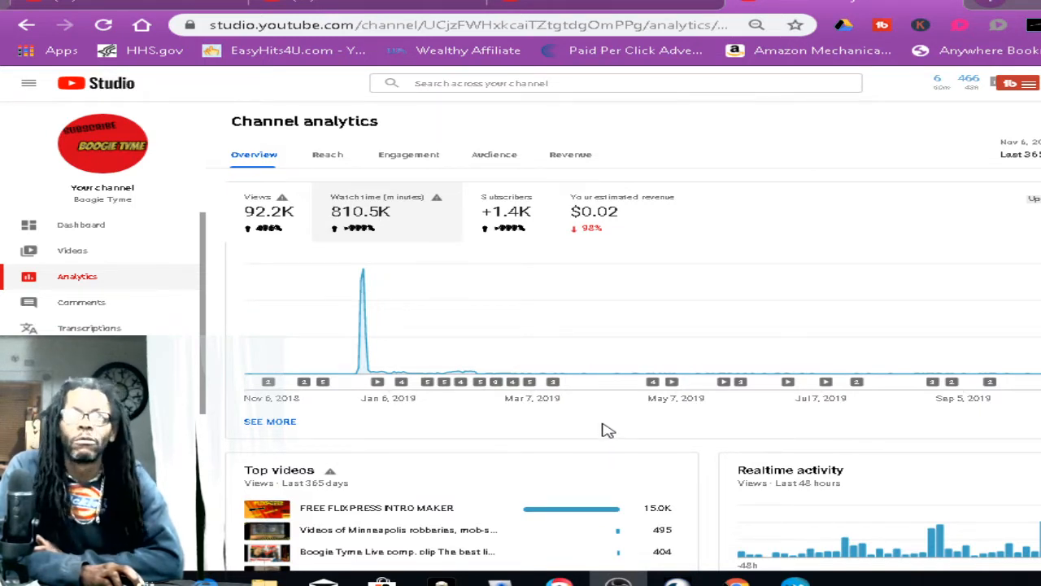
mouse_move(462, 294)
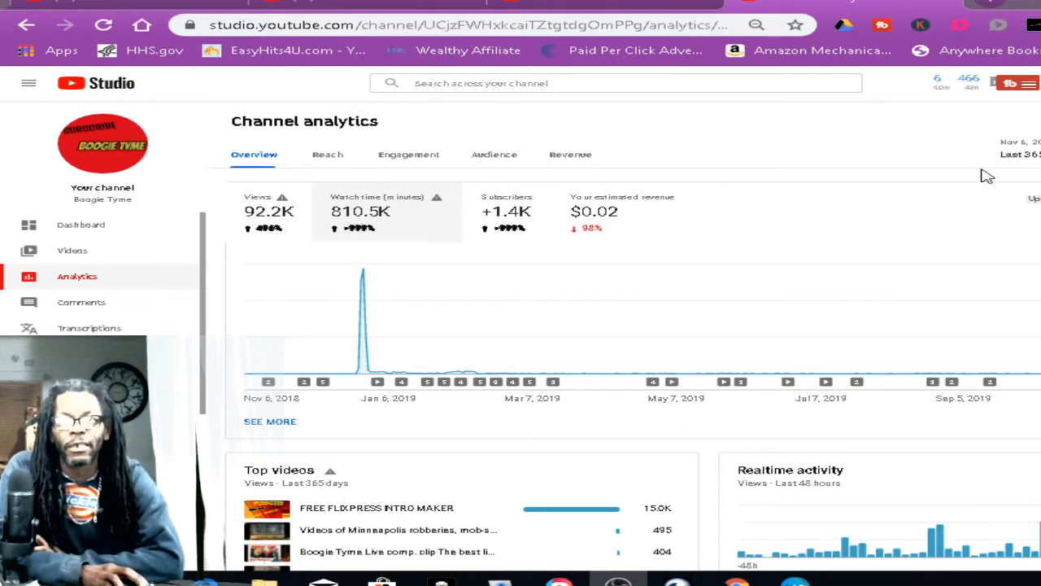
mouse_move(374, 228)
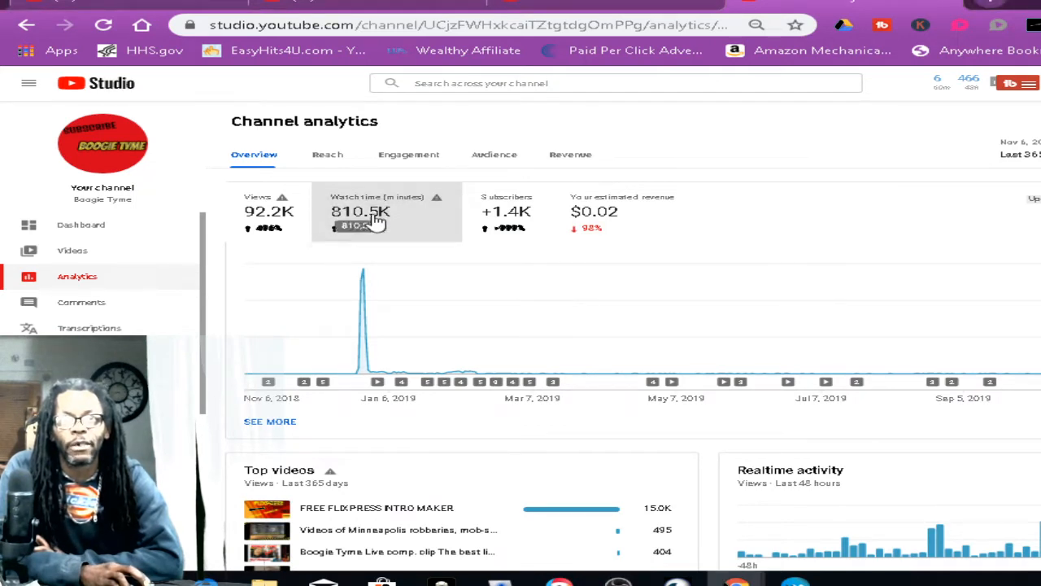
mouse_move(360, 219)
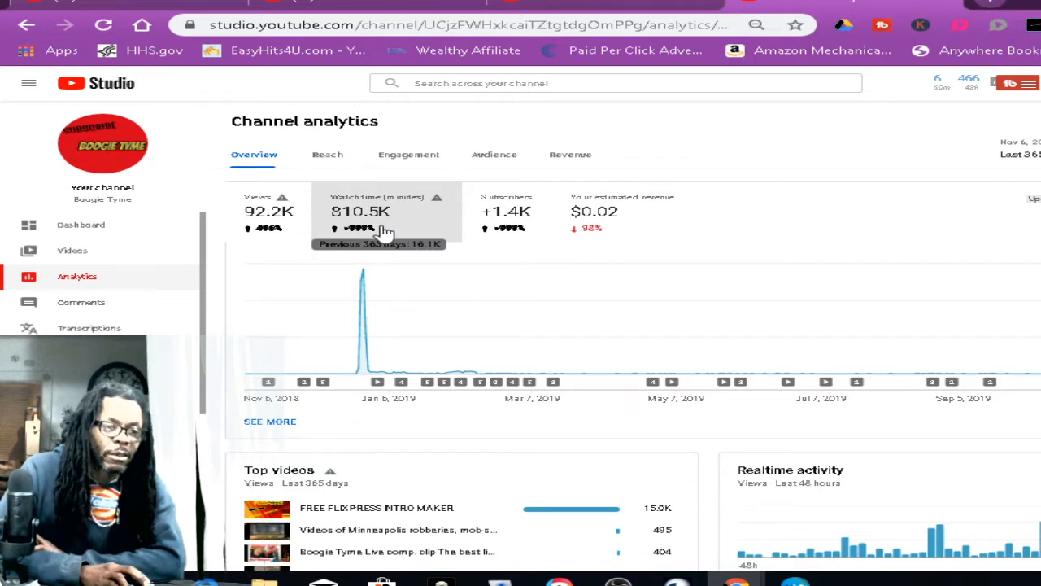
mouse_move(719, 280)
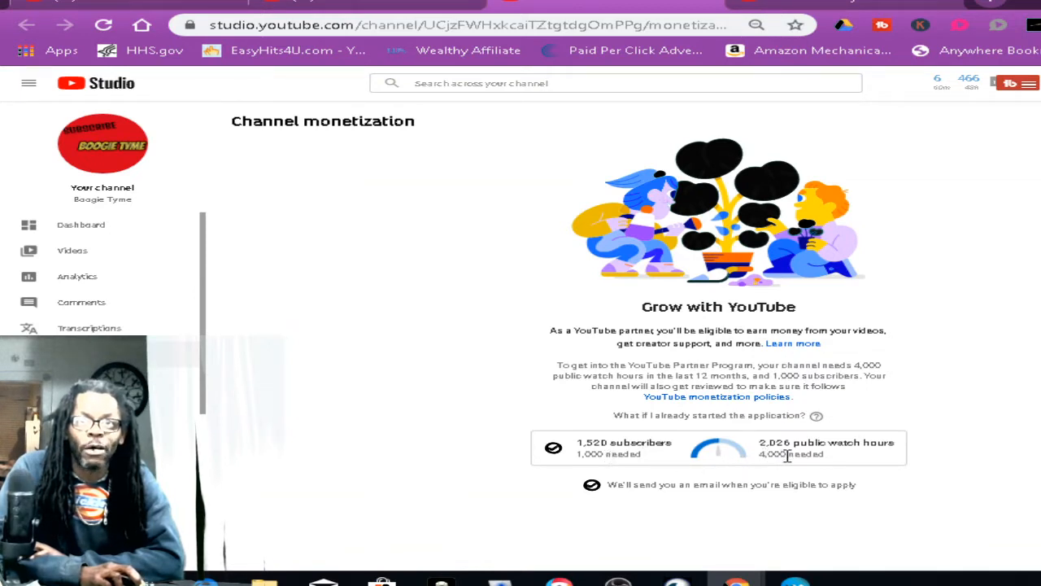
mouse_move(906, 468)
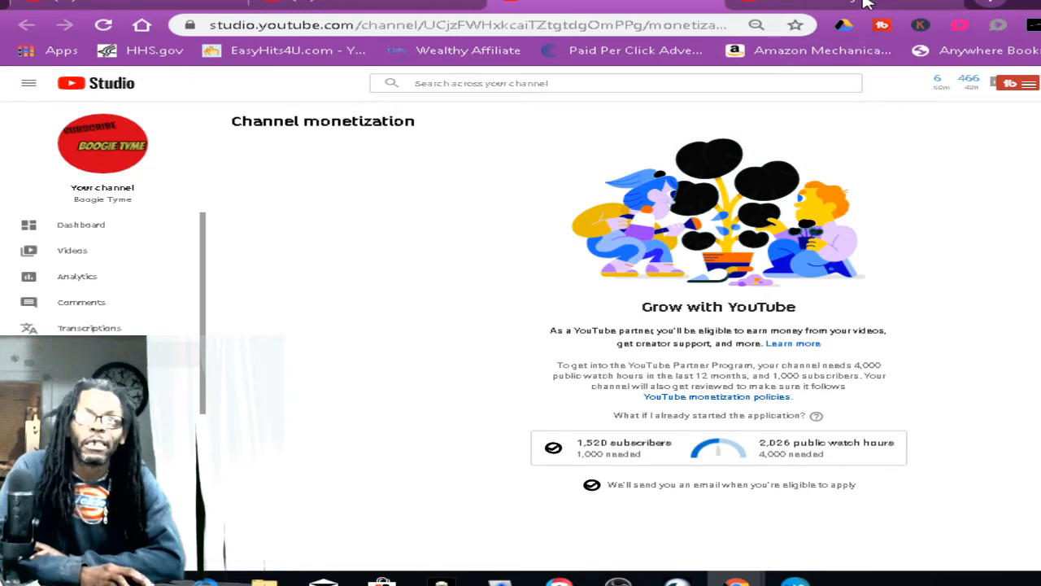
Step: Move from Analytics to the classic Creator Studio monetization page (youtube.com/account_monetization)
left_click(77, 276)
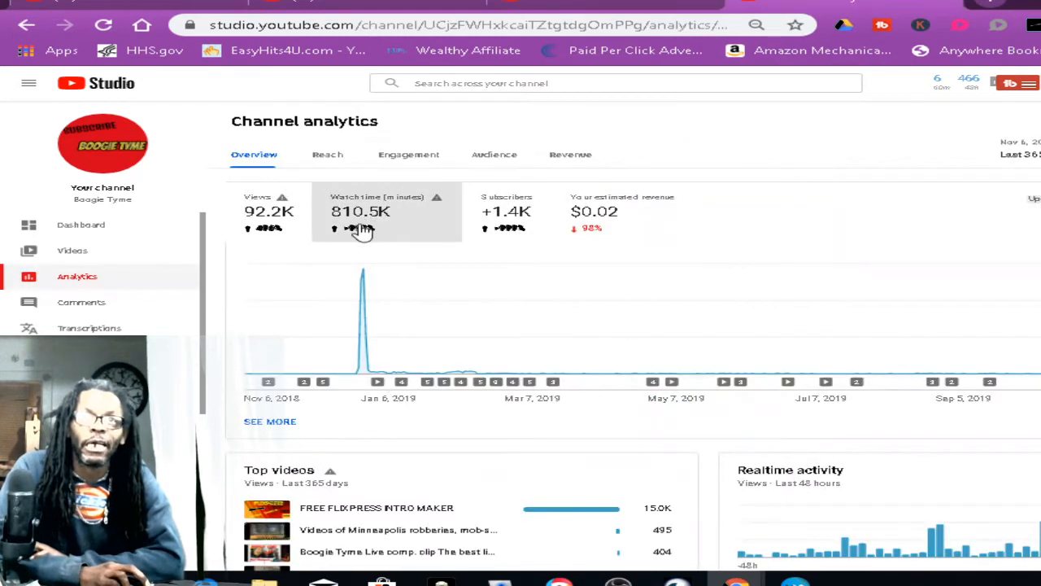
mouse_move(361, 228)
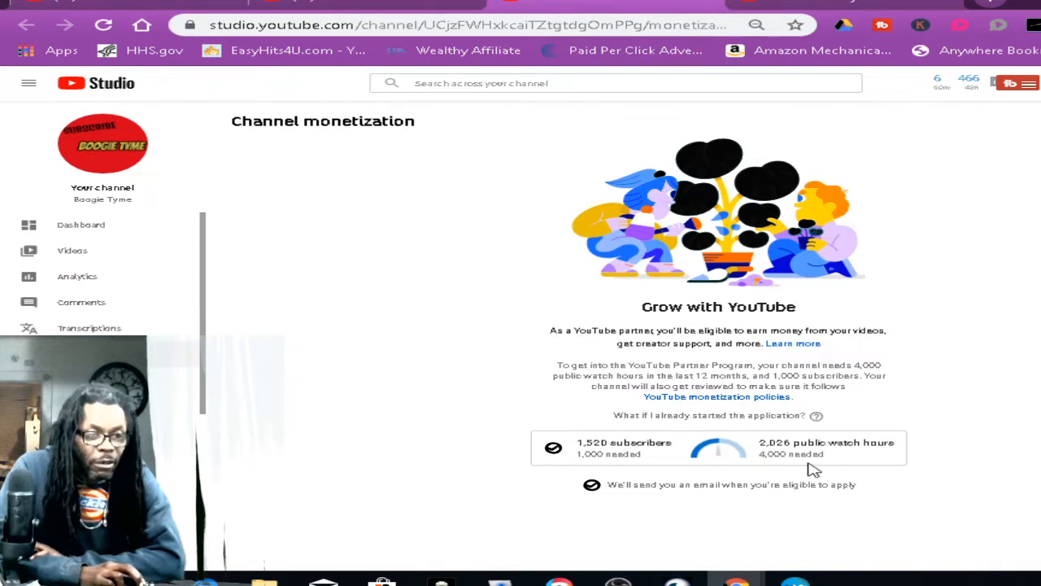
mouse_move(842, 45)
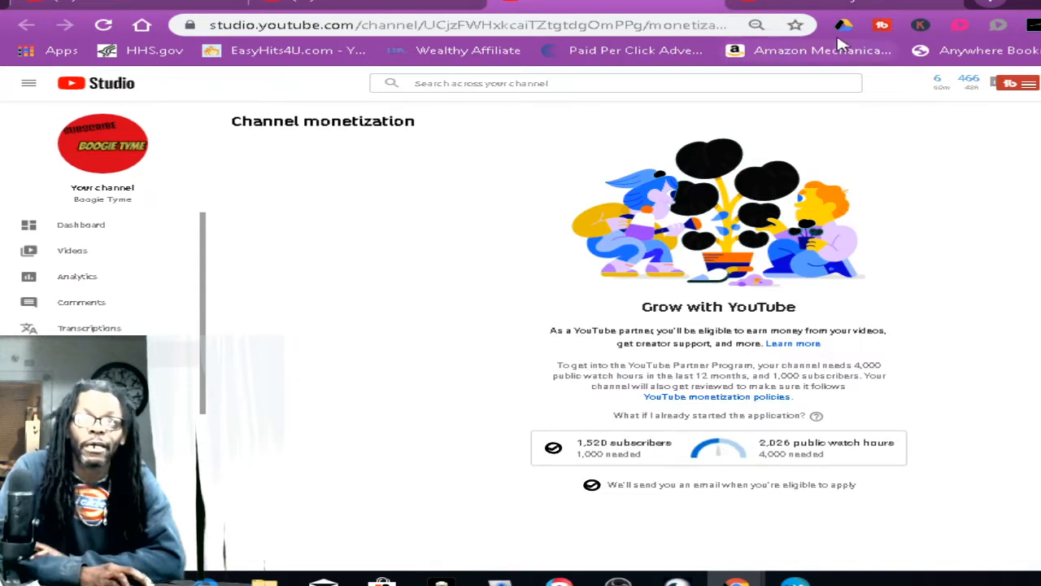
left_click(76, 276)
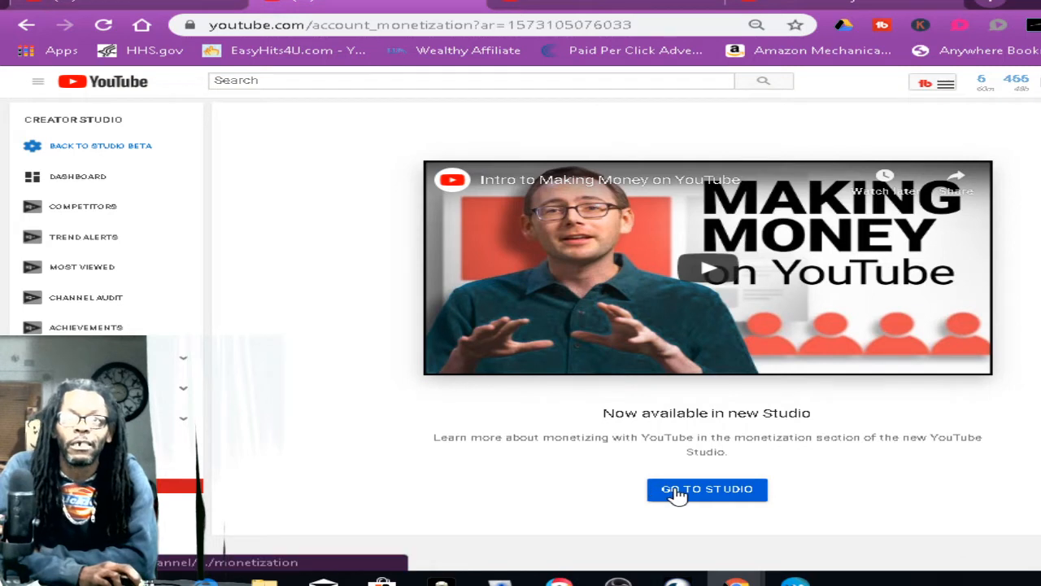
Step: Follow GO TO STUDIO to reopen Monetization in the new YouTube Studio
left_click(706, 489)
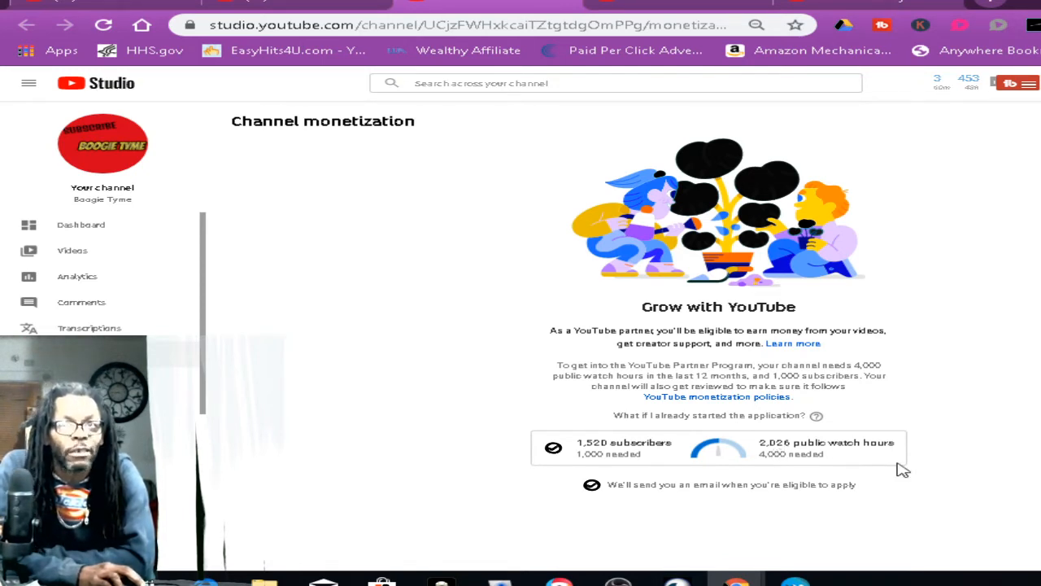
mouse_move(789, 442)
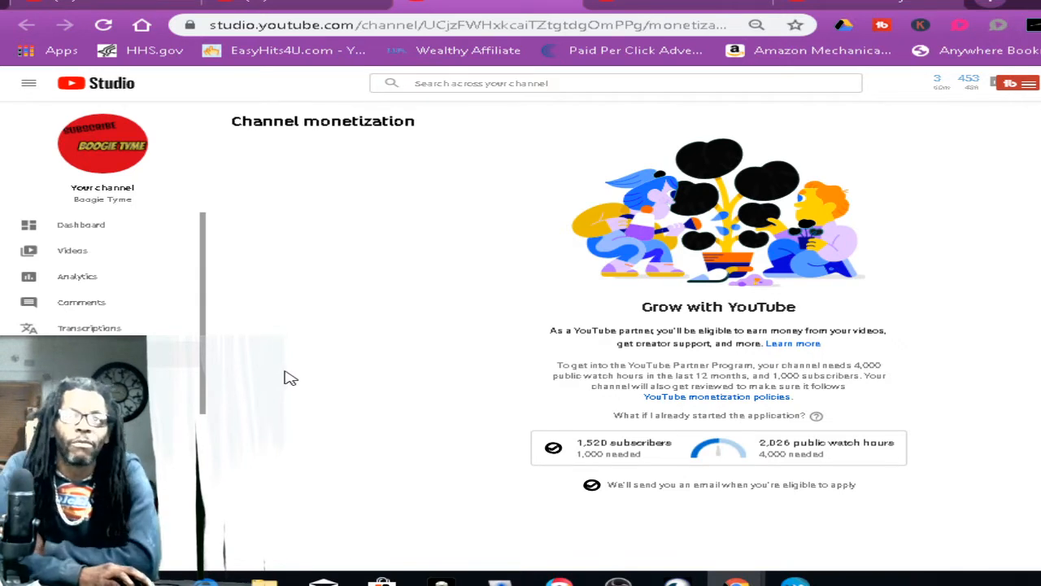
mouse_move(338, 375)
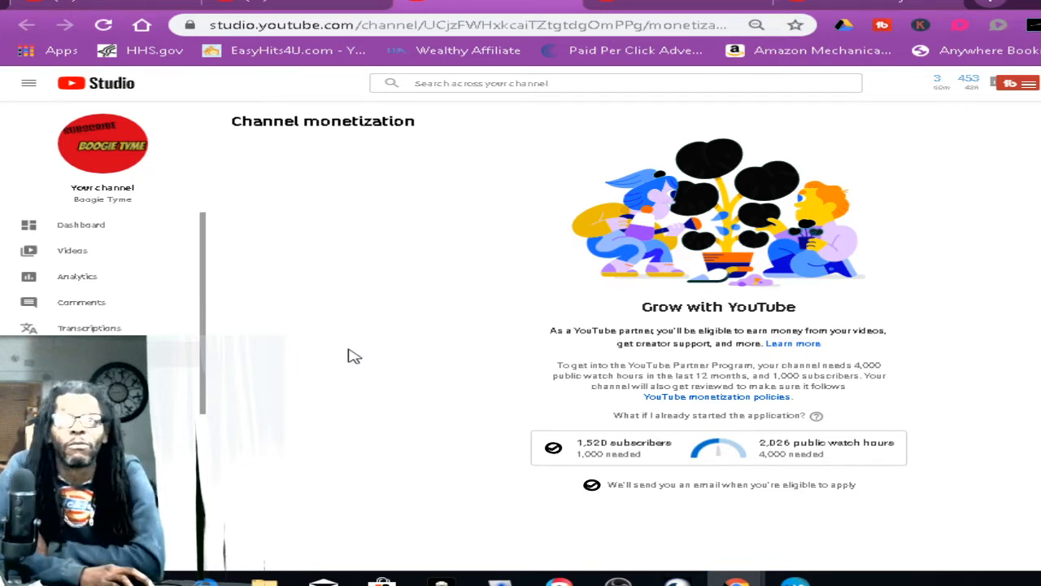
mouse_move(323, 345)
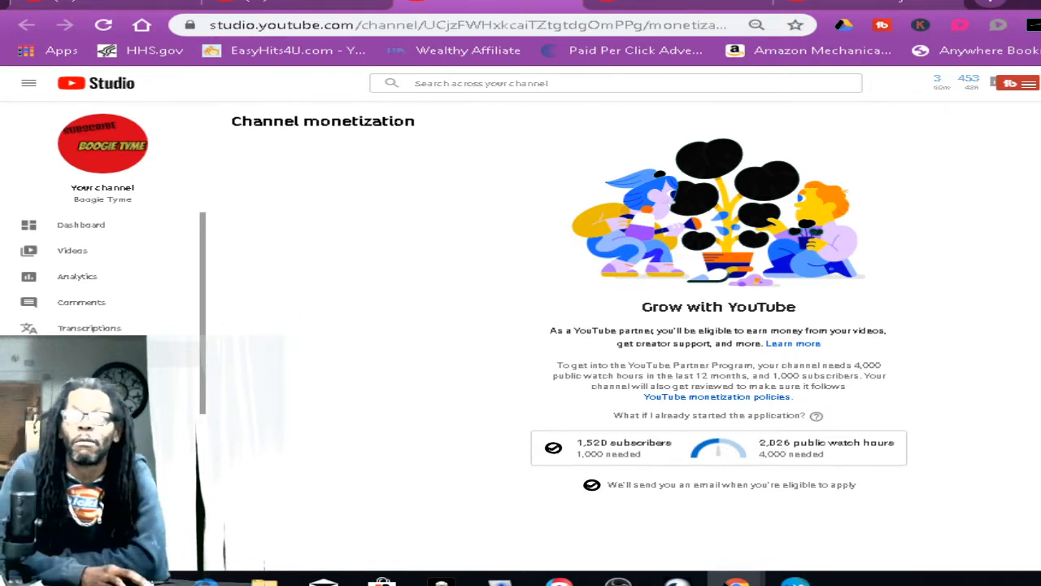
Step: Open the Boogie Tyme channel and sample the trailer, green screen and viral building uploads
left_click(1027, 82)
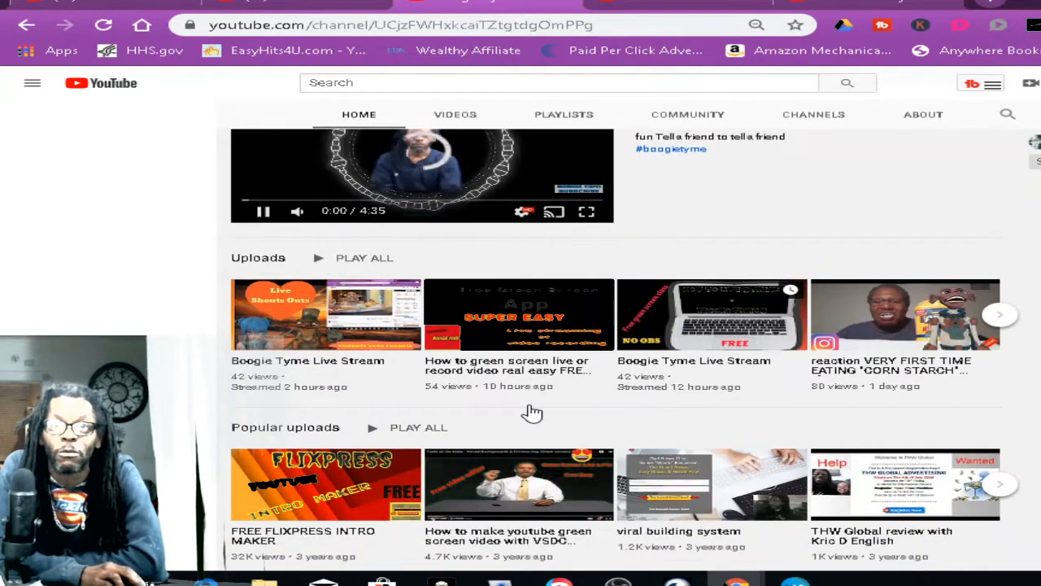
left_click(32, 82)
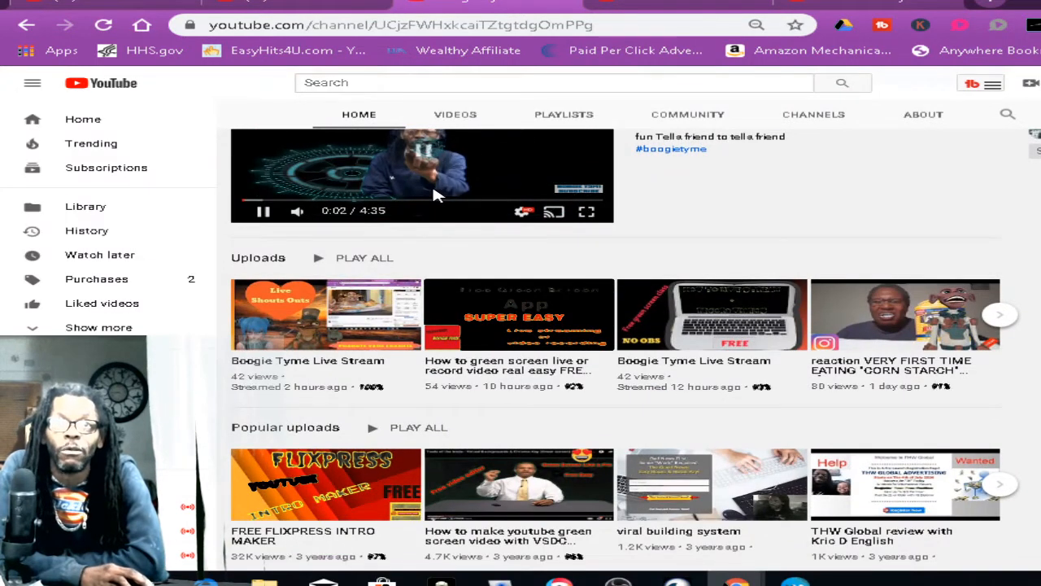
left_click(519, 315)
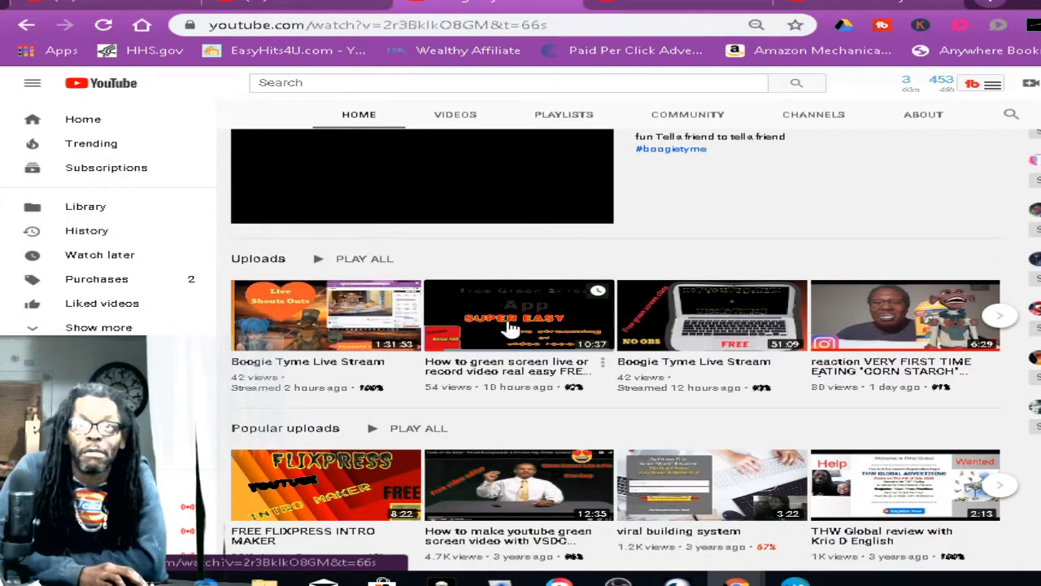
left_click(519, 316)
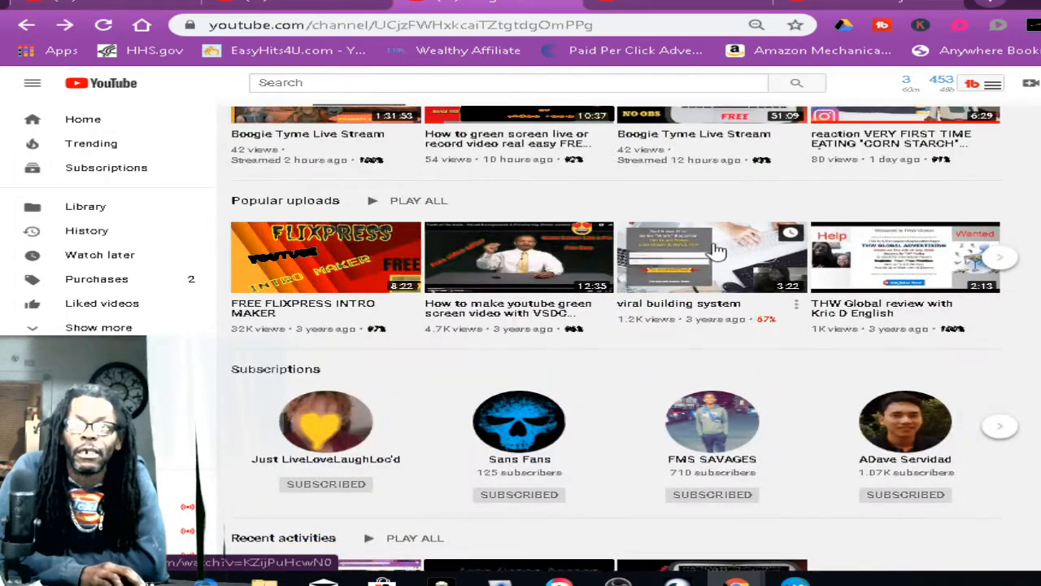
left_click(890, 114)
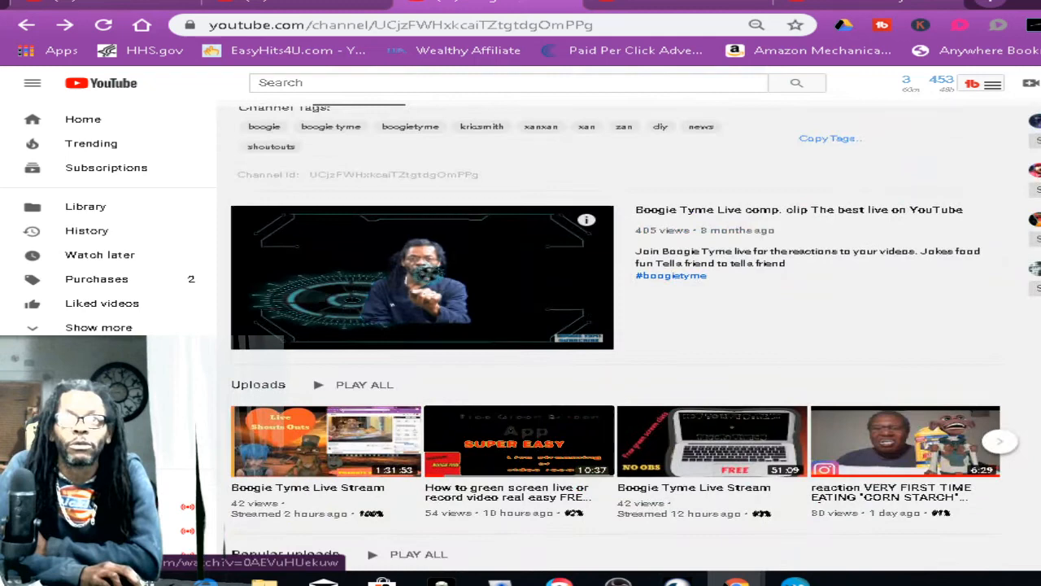
left_click(421, 276)
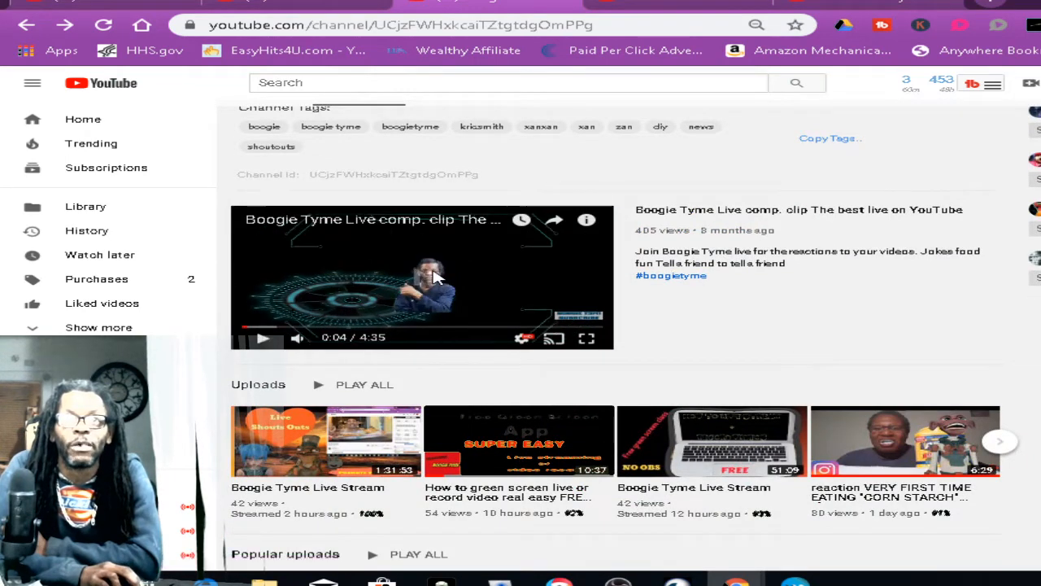
scroll("down", 3)
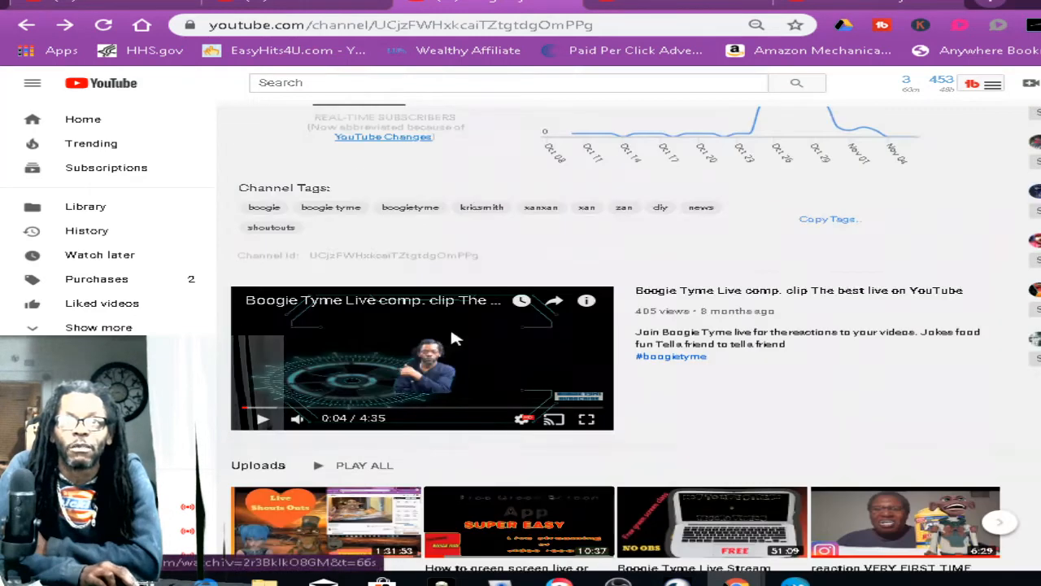
scroll("up", 3)
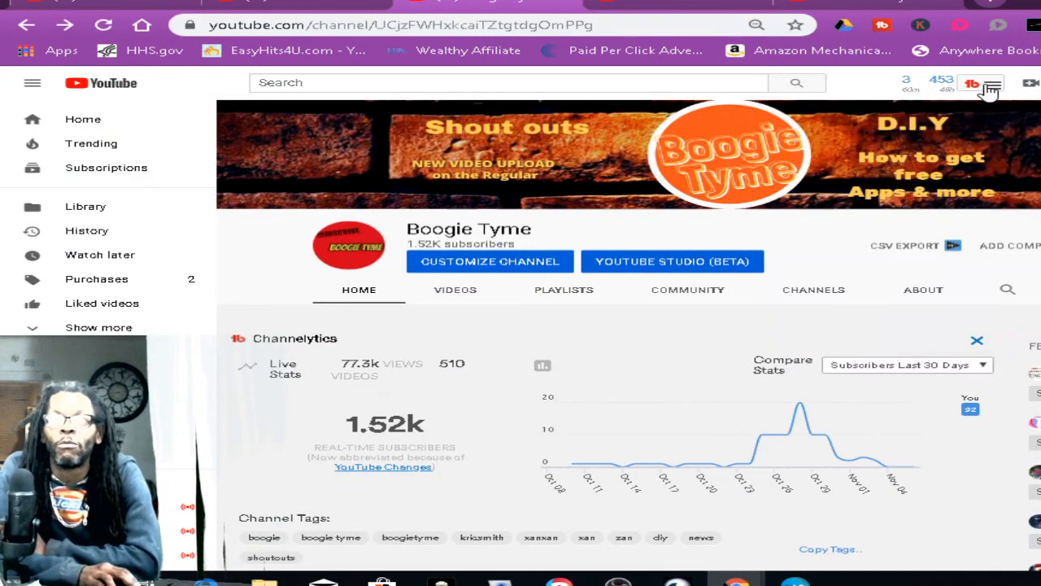
Step: Open Studio analytics from the TubeBuddy menu and set the range to Last 365 days
left_click(992, 84)
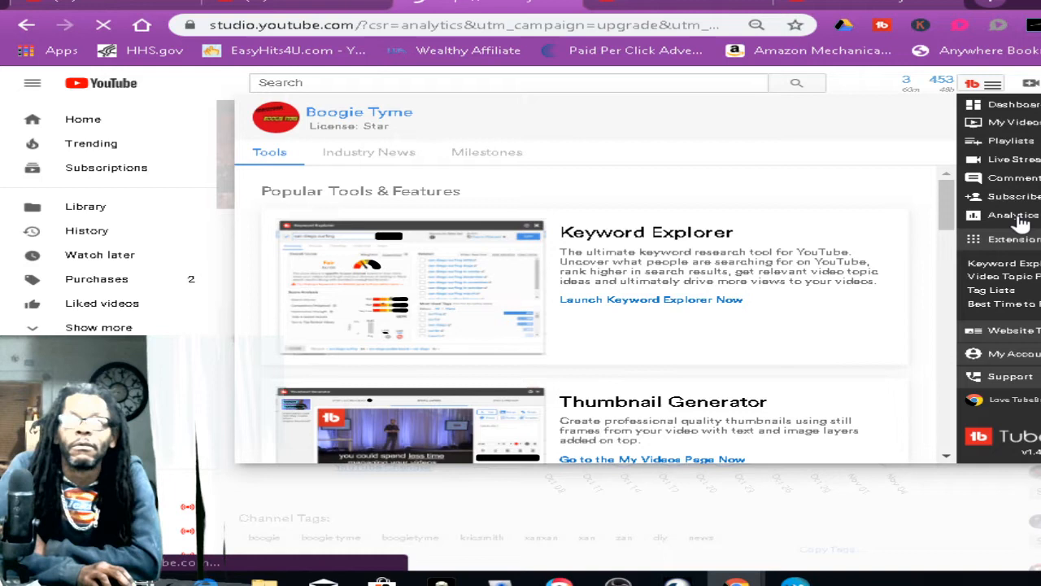
left_click(1012, 215)
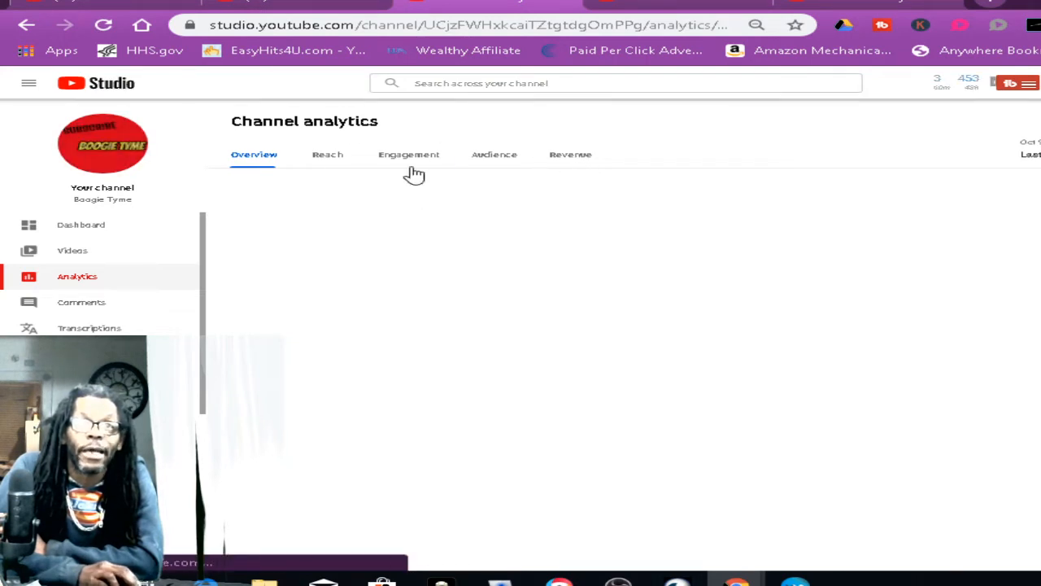
mouse_move(504, 206)
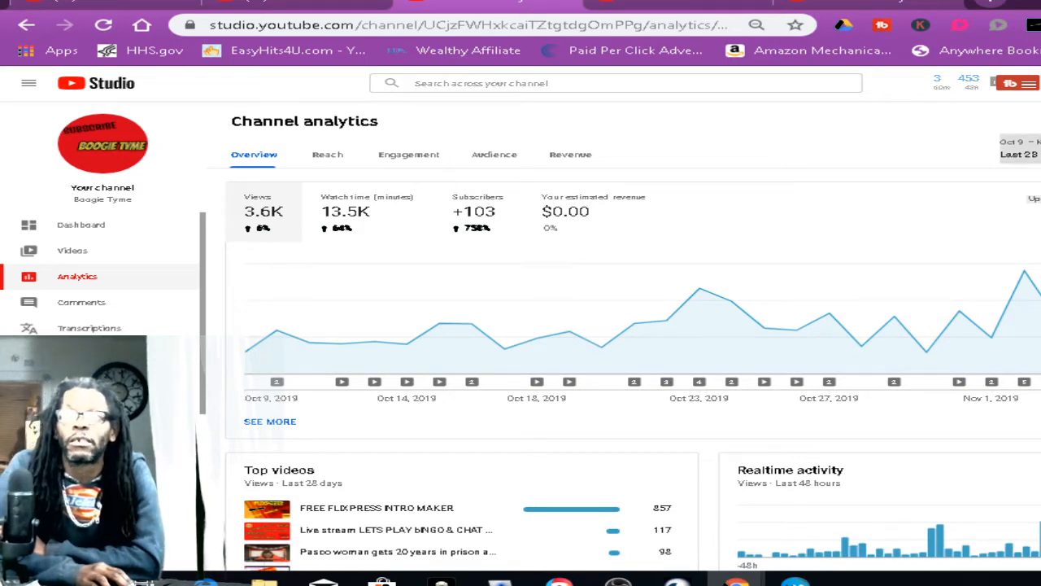
left_click(1021, 151)
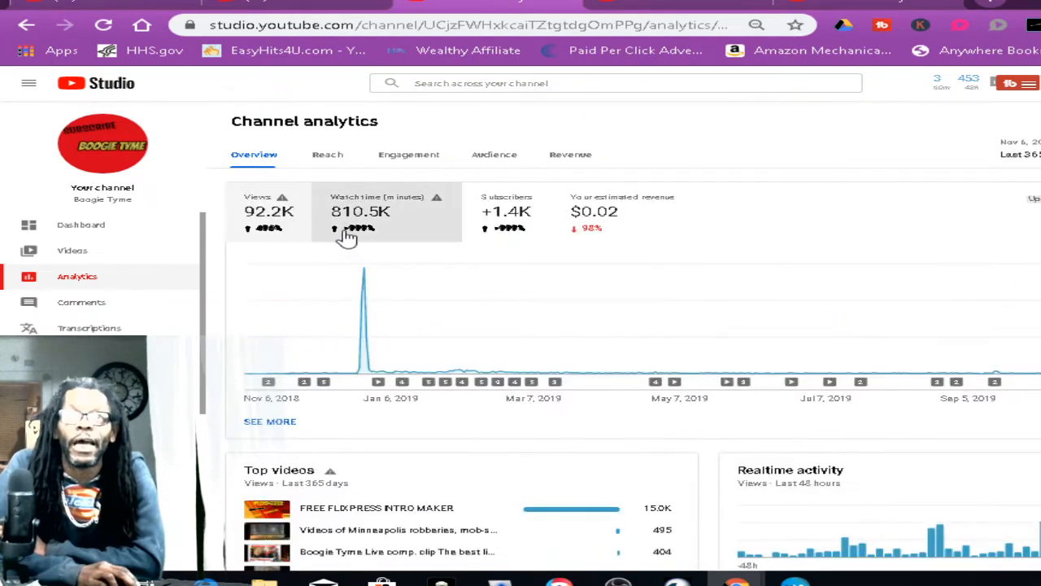
mouse_move(350, 232)
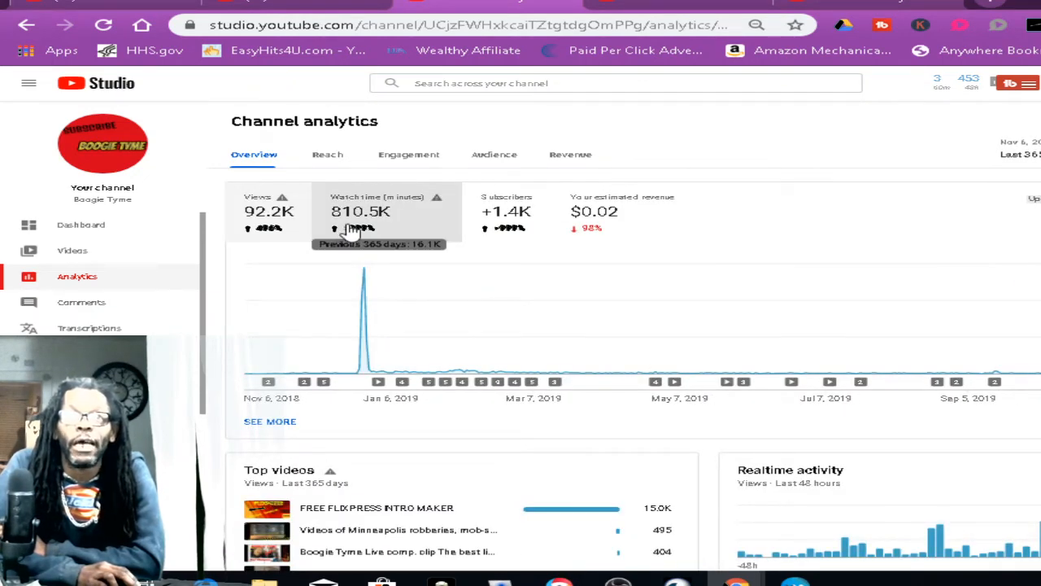
left_click(86, 327)
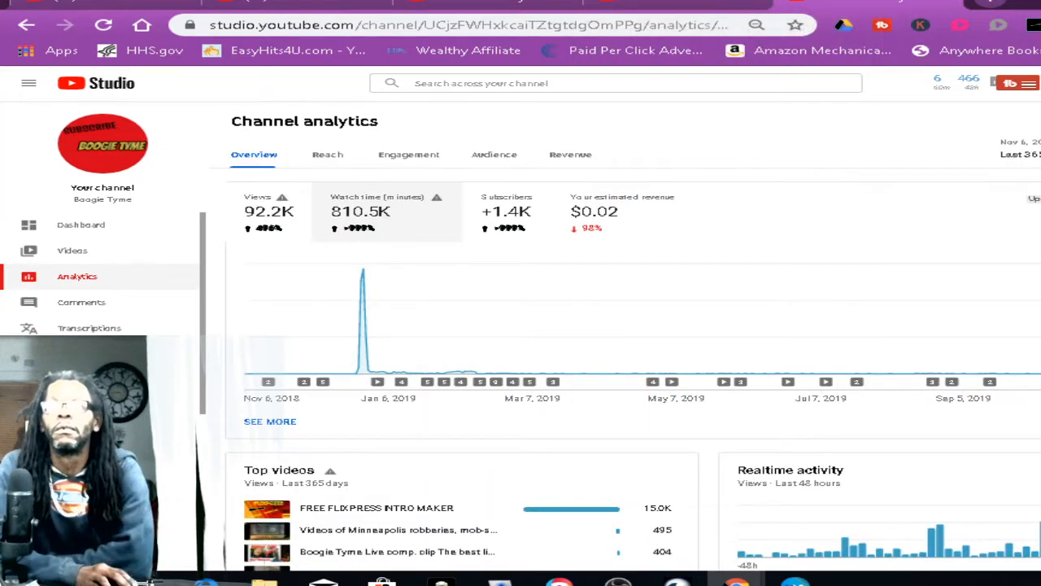
left_click(1017, 150)
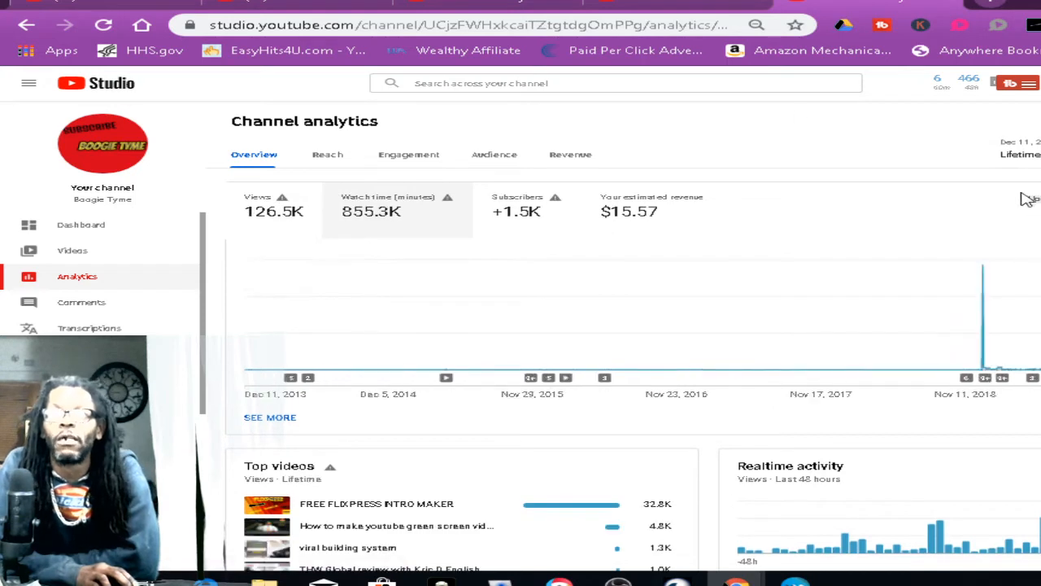
left_click(1019, 155)
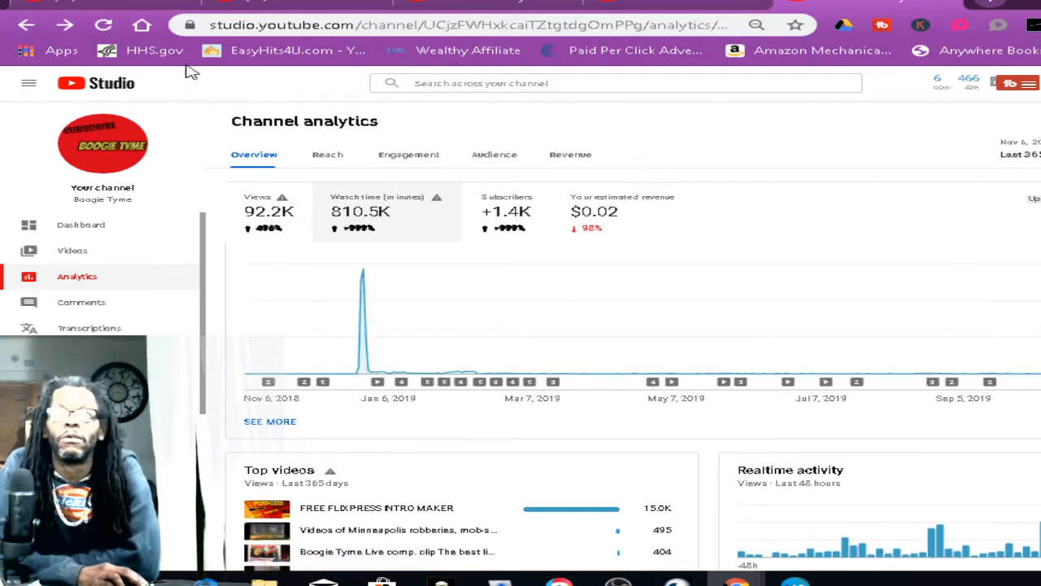
mouse_move(811, 177)
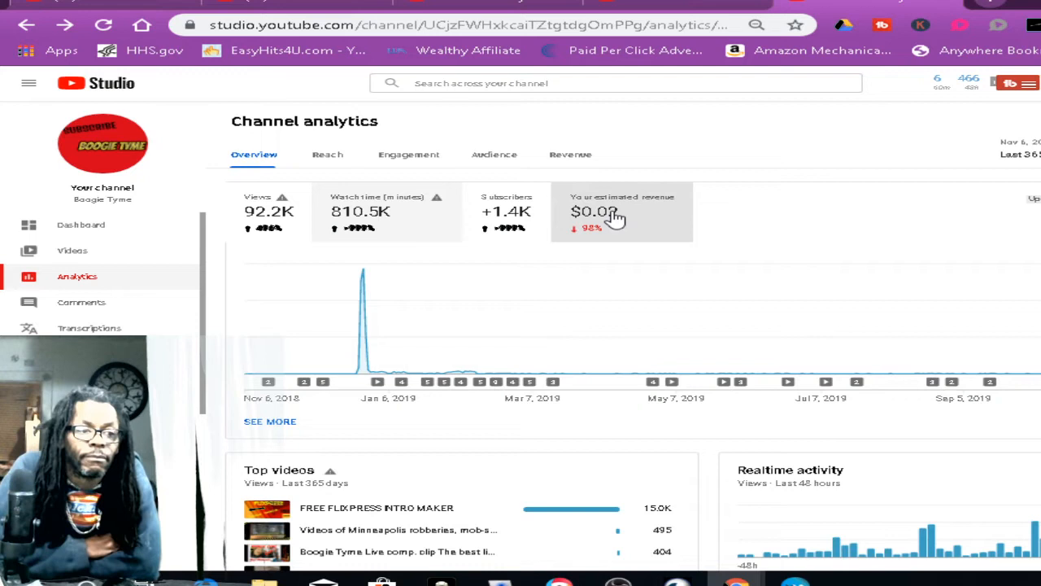
mouse_move(719, 212)
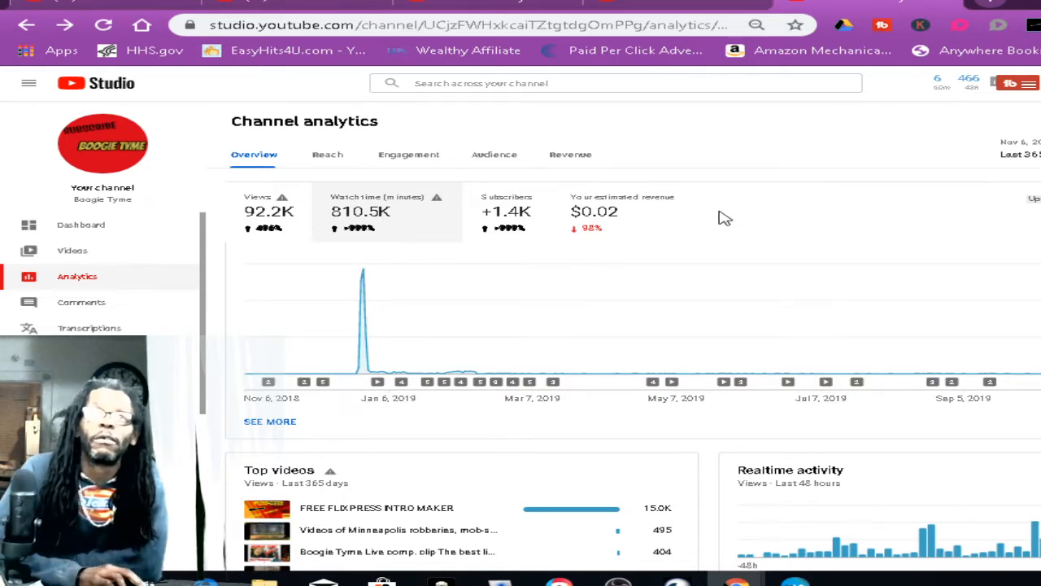
scroll("down", 3)
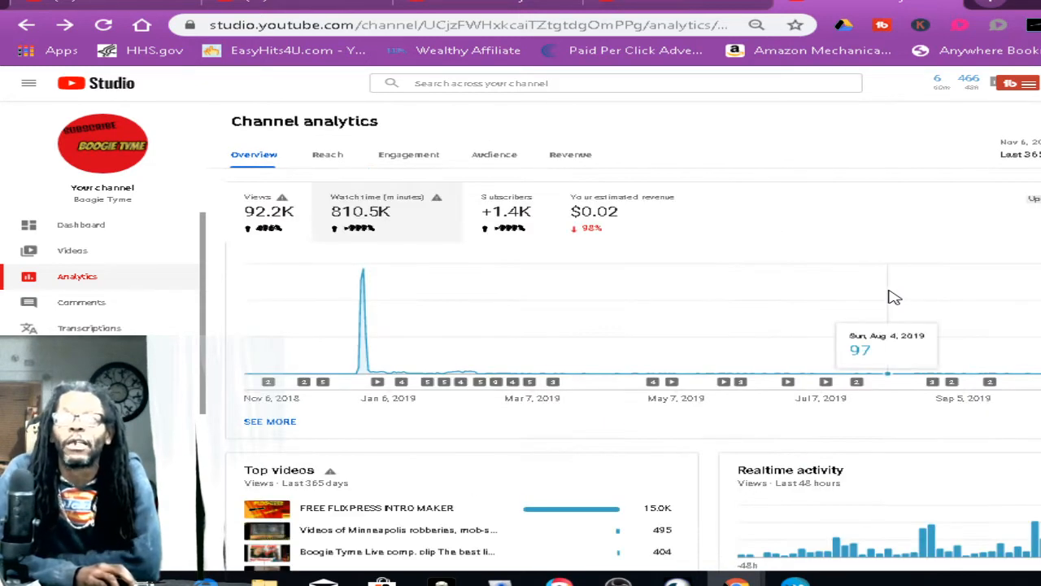
left_click(1017, 149)
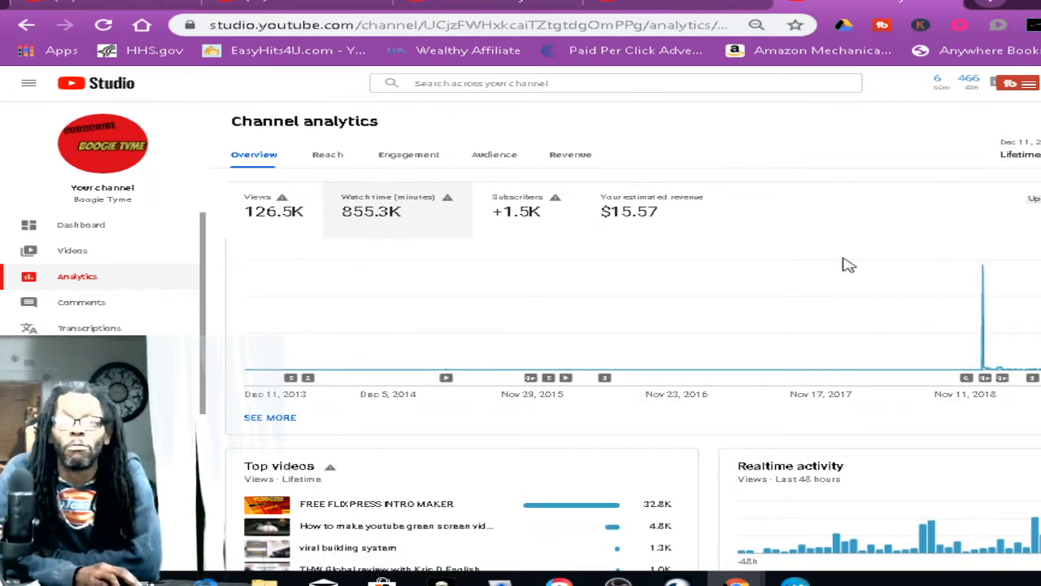
mouse_move(329, 232)
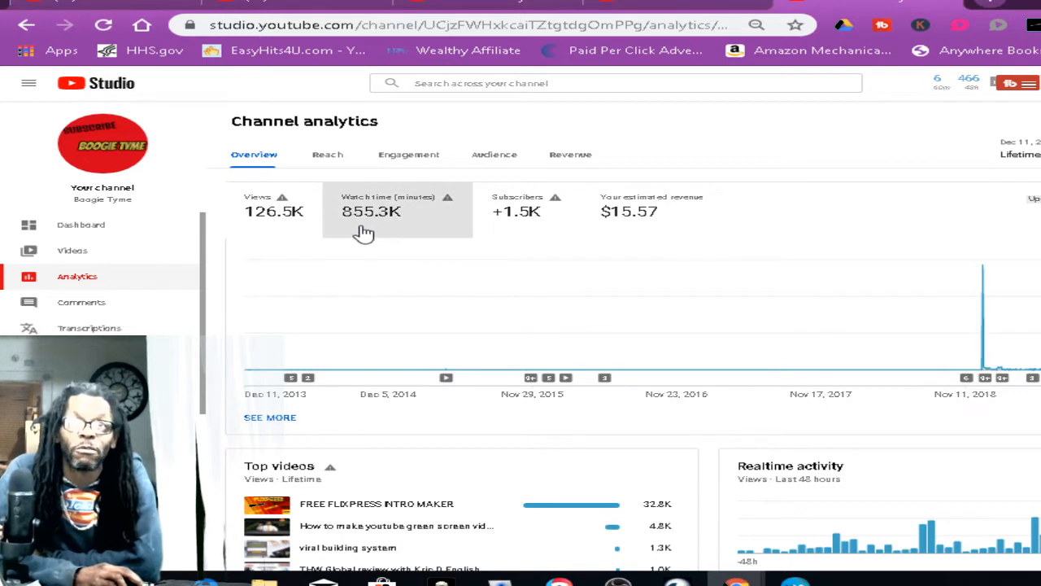
mouse_move(615, 232)
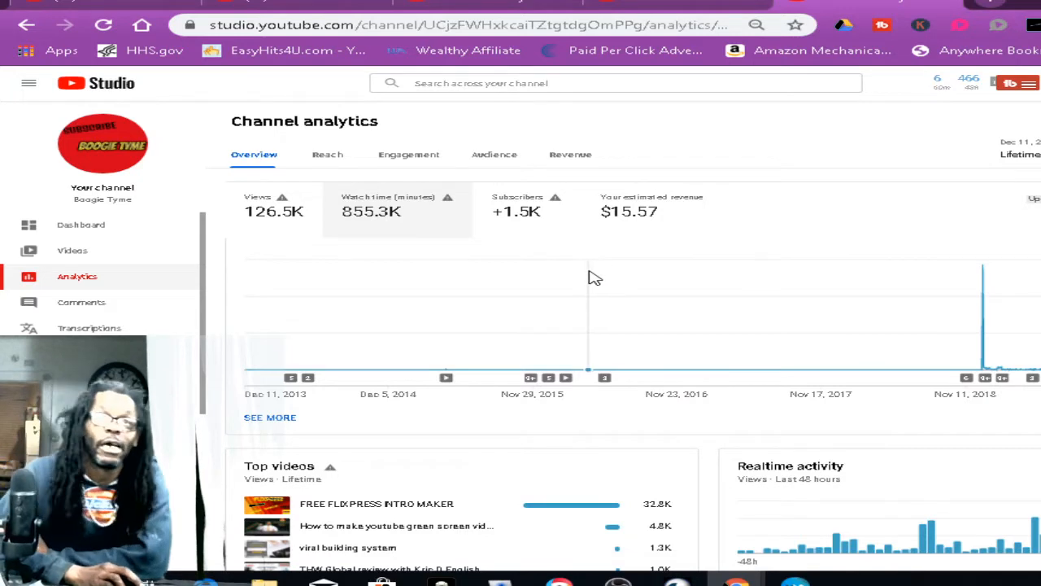
left_click(171, 379)
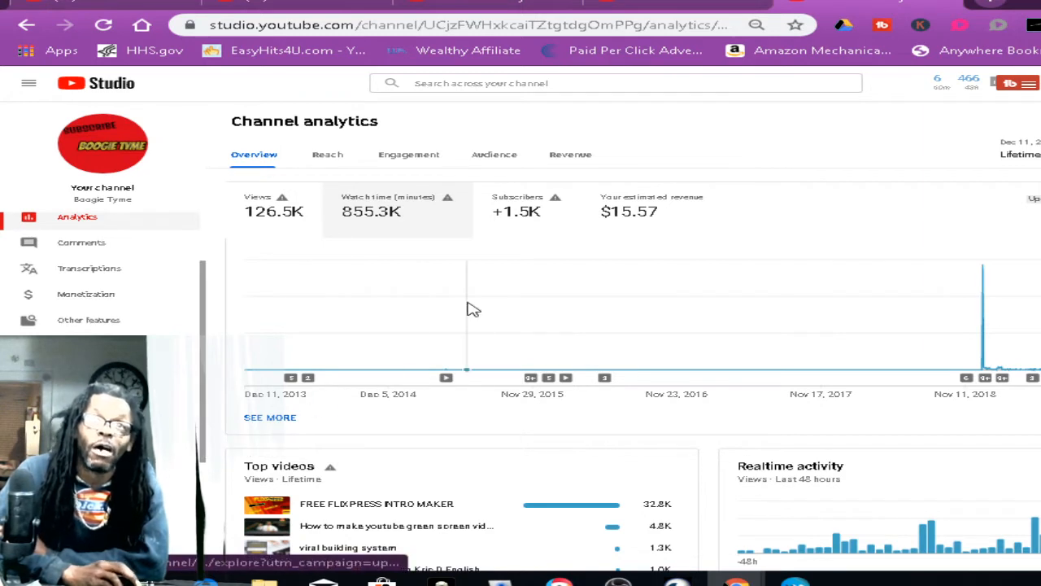
mouse_move(682, 140)
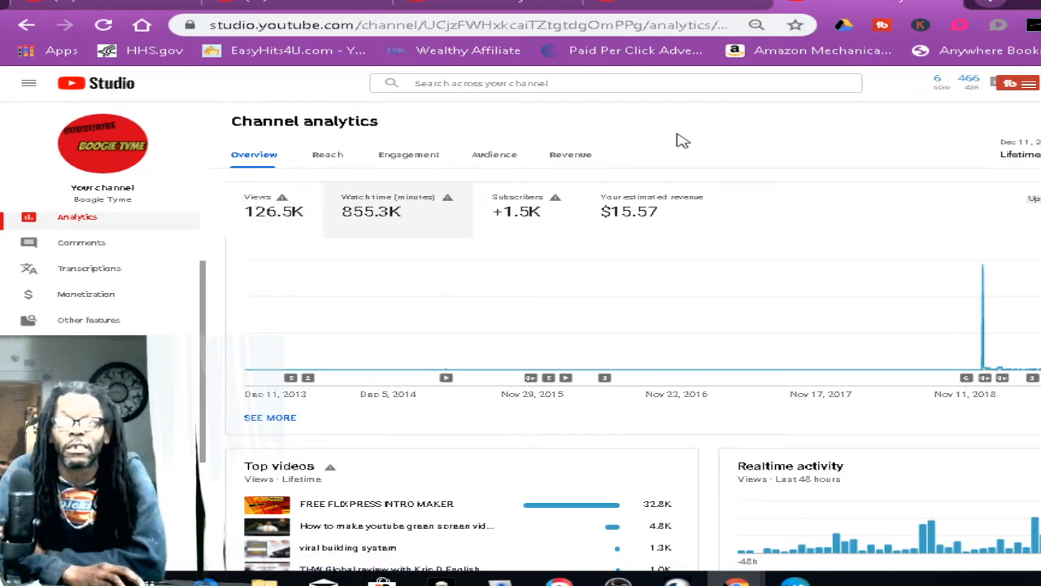
mouse_move(545, 275)
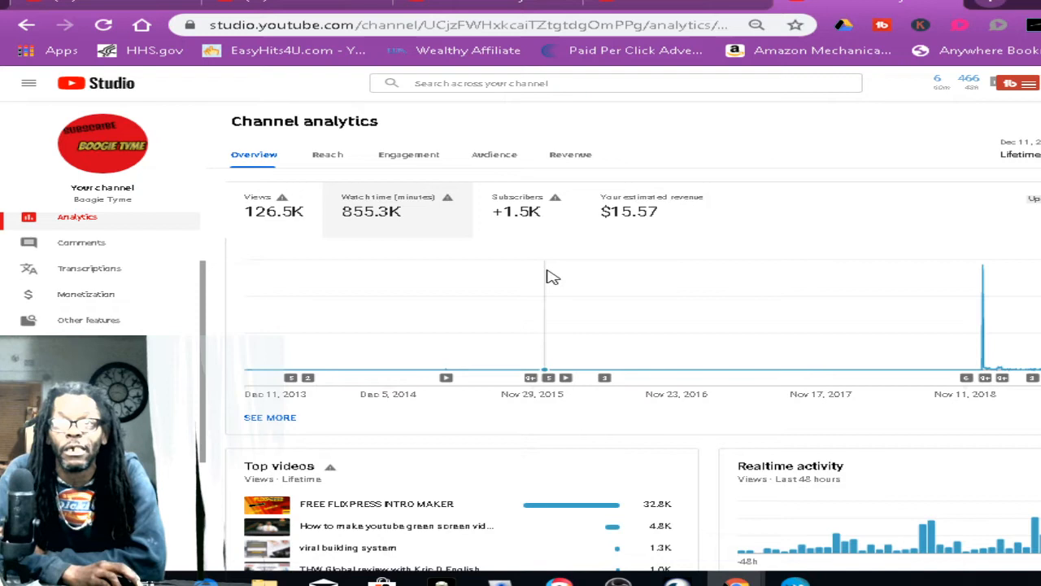
mouse_move(695, 351)
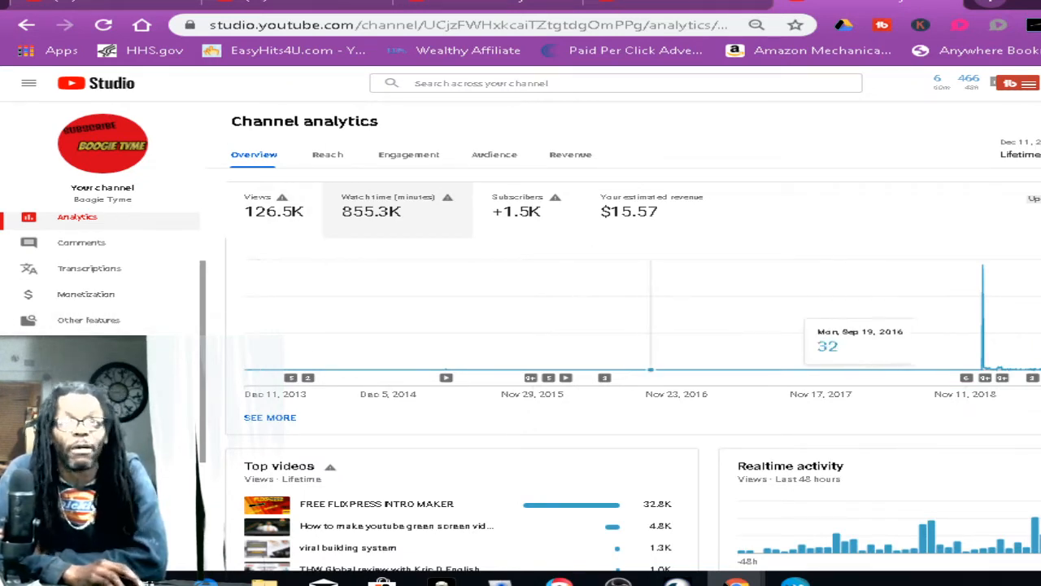
left_click(85, 294)
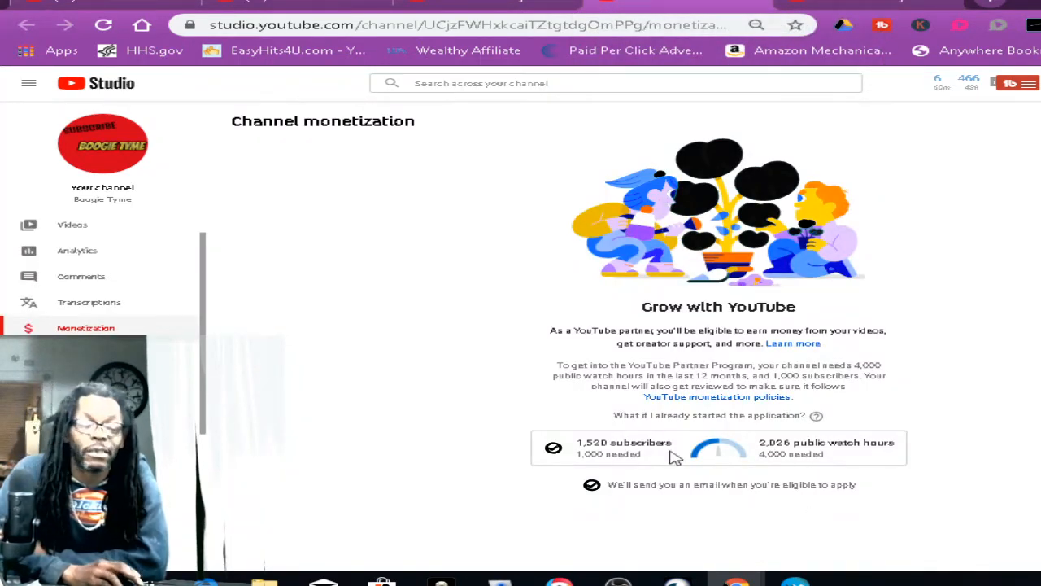
mouse_move(925, 290)
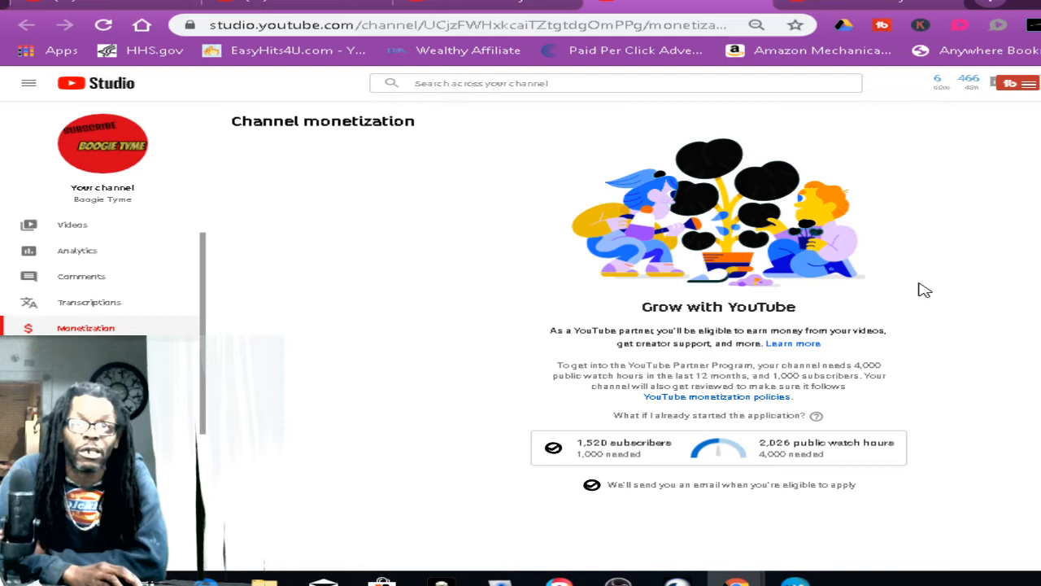
mouse_move(405, 337)
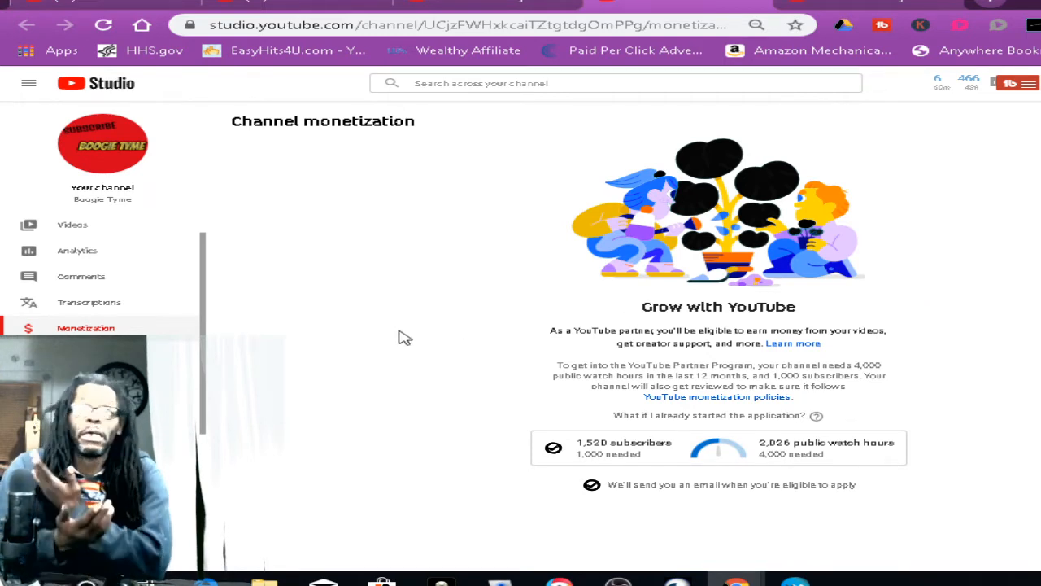
mouse_move(317, 316)
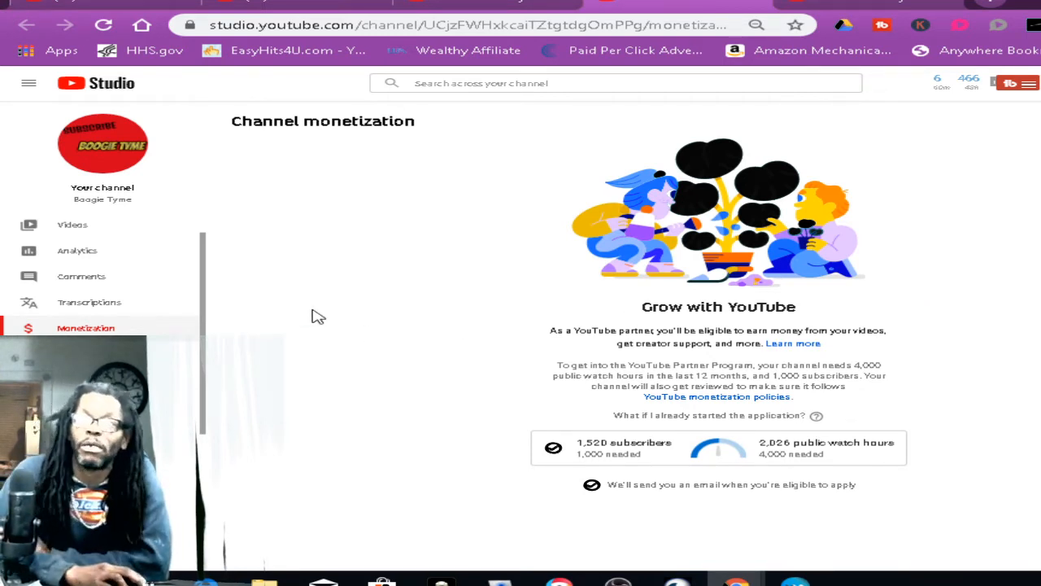
mouse_move(416, 297)
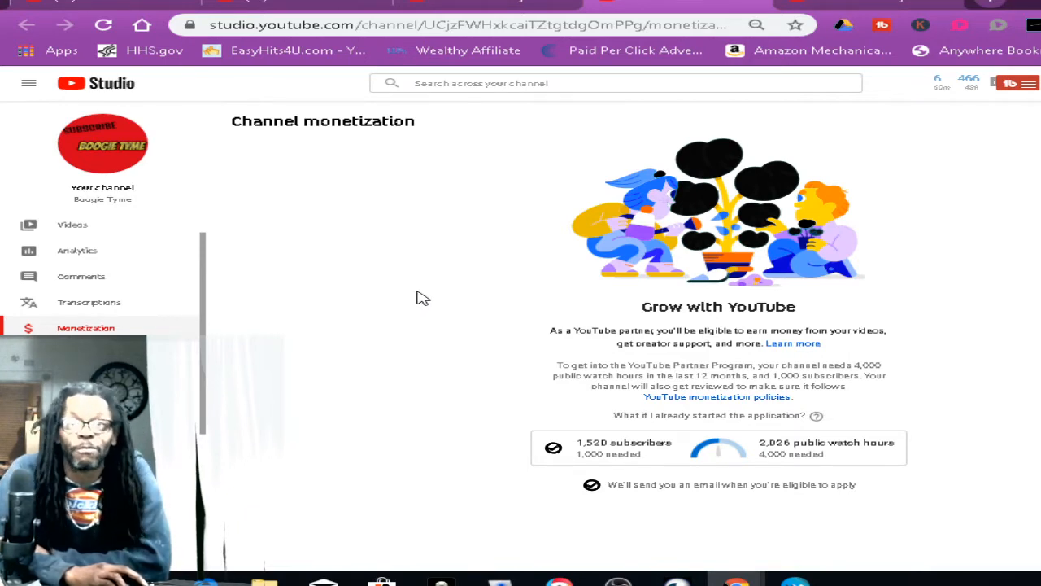
mouse_move(390, 331)
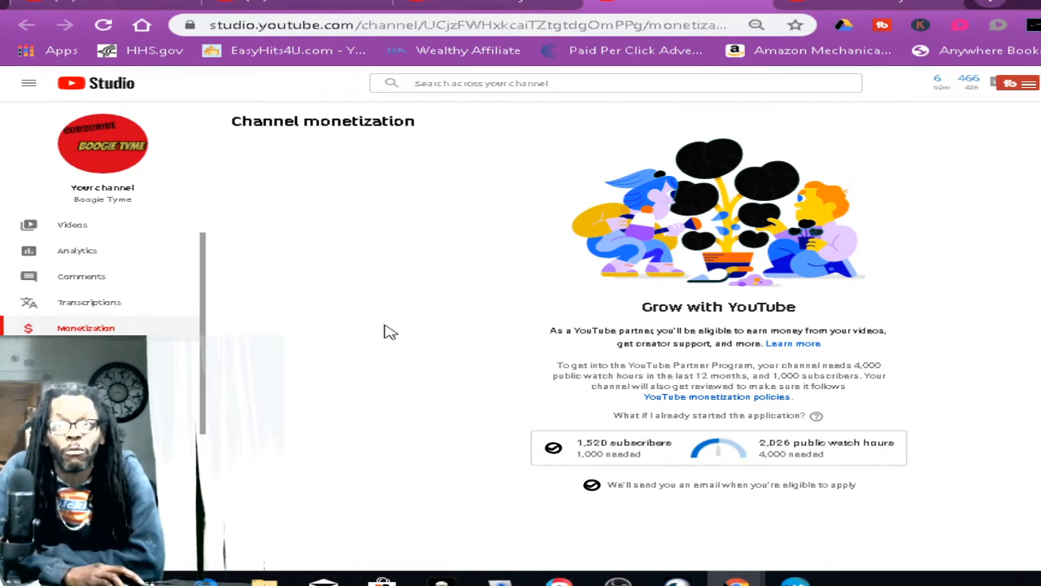
mouse_move(362, 340)
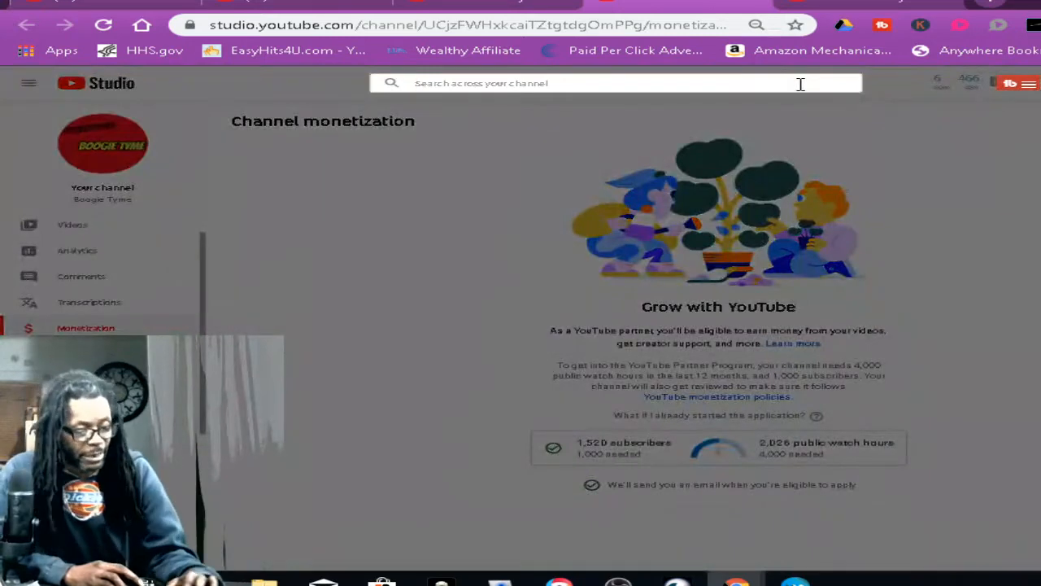
Step: Enter 'fun' to begin a YouTube search for another channel
type("fun")
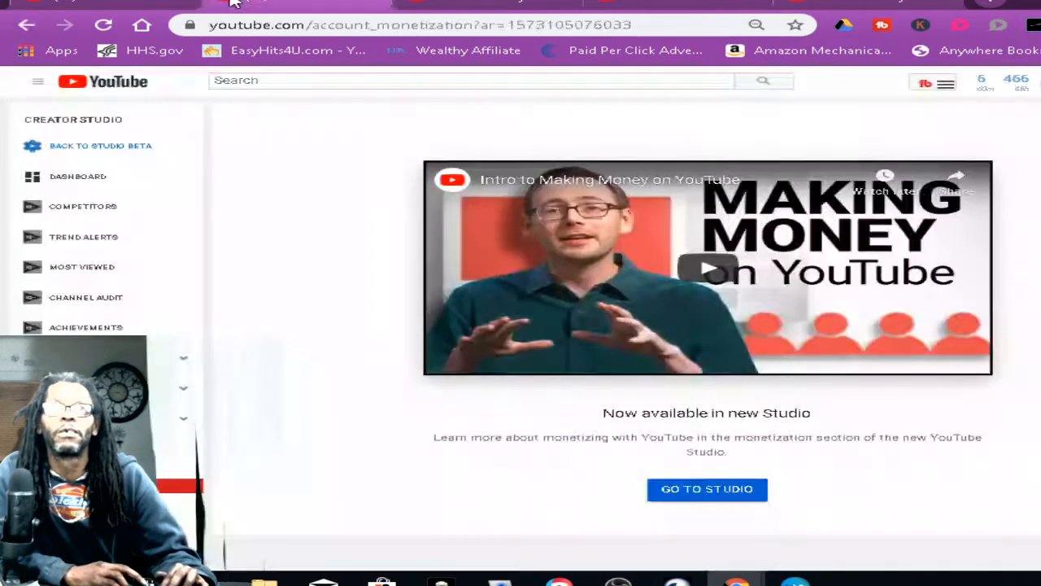
Step: Search 'fun', pick the 'fun with the girls' suggestion and open that channel
left_click(470, 80)
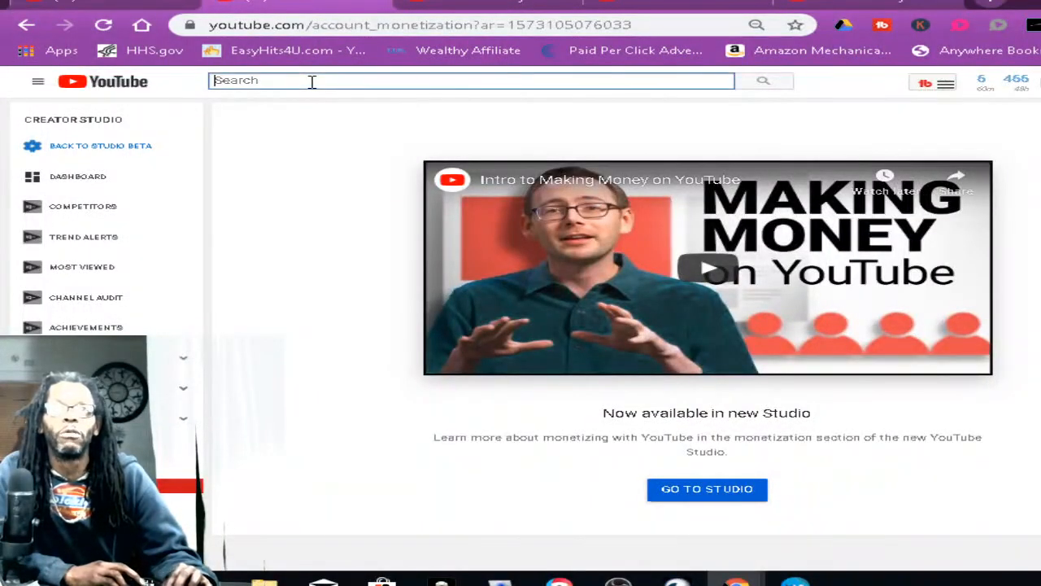
type("fun")
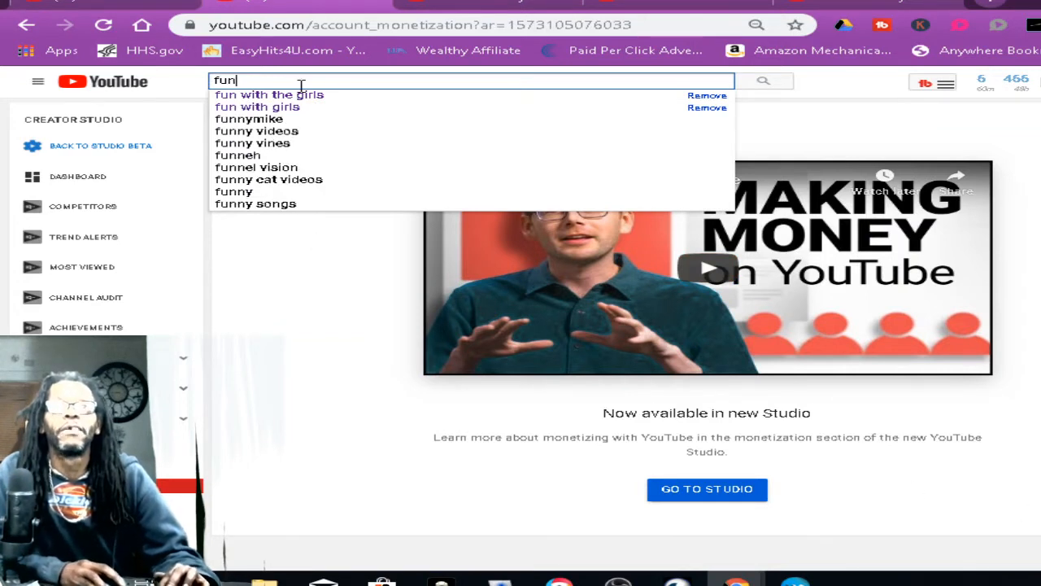
left_click(268, 95)
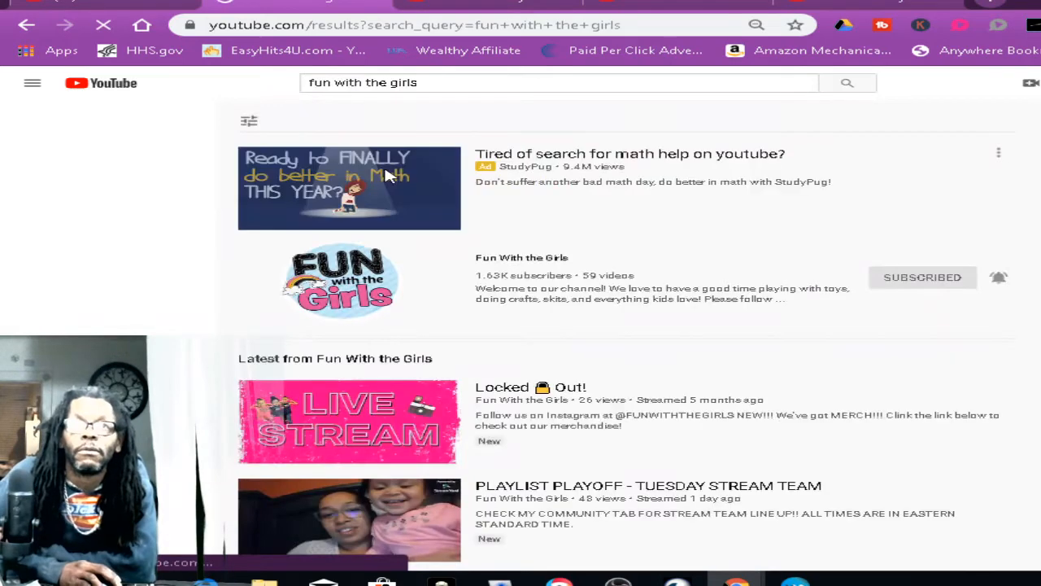
left_click(522, 257)
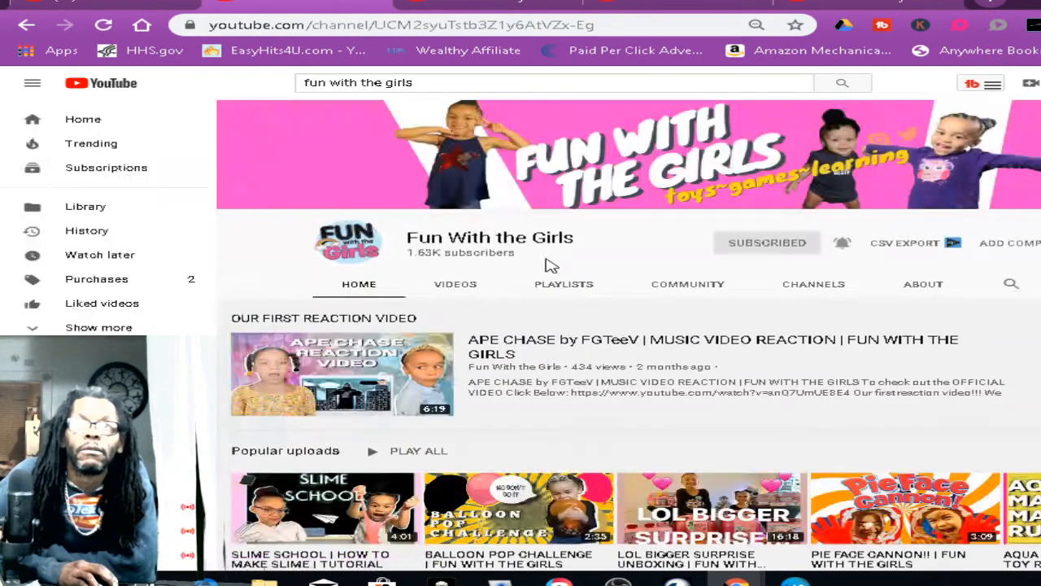
mouse_move(662, 297)
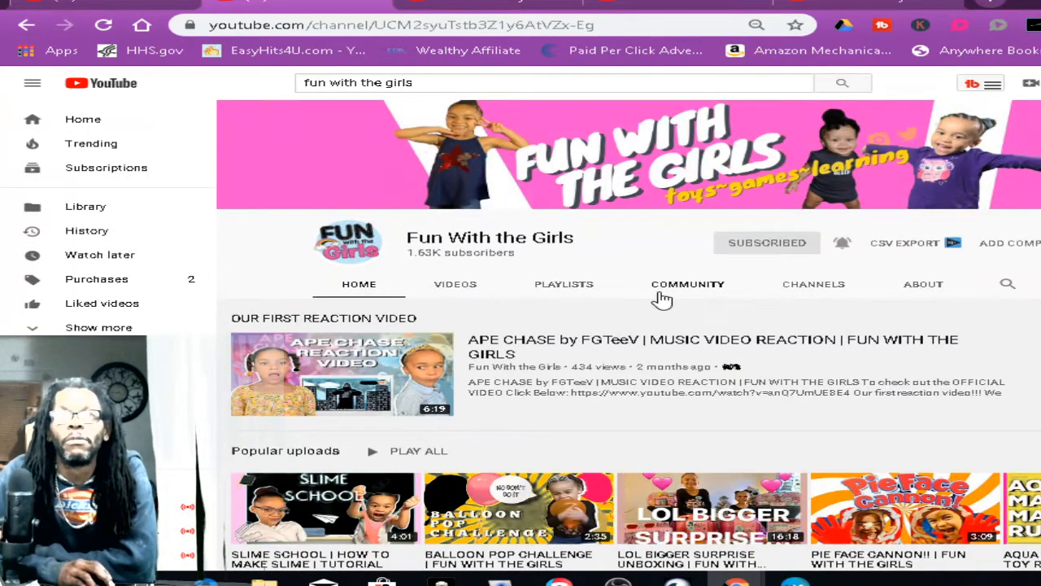
mouse_move(750, 316)
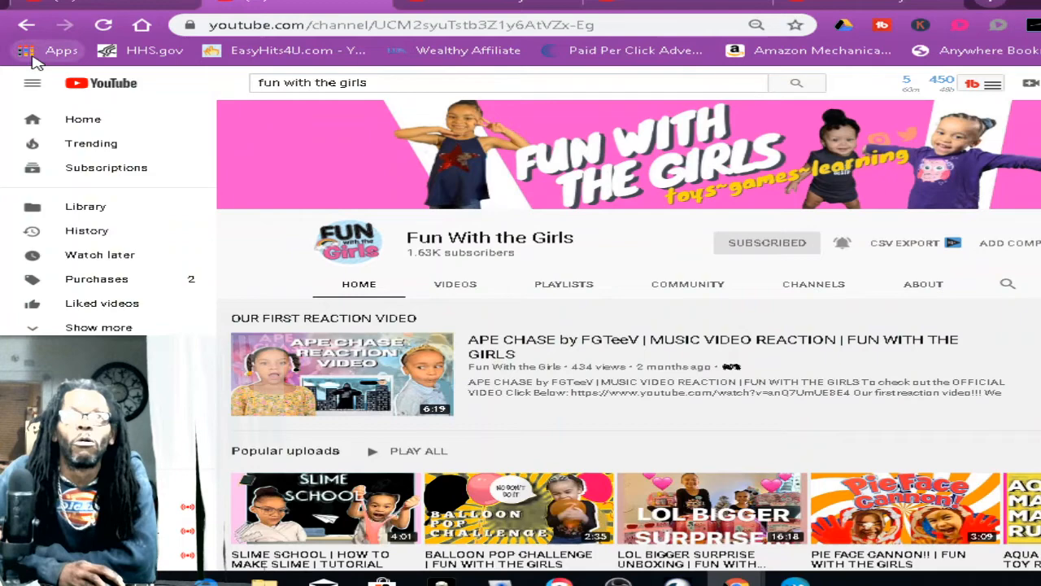
Step: Expand and scroll YouTube's side navigation beside Fun With the Girls, then start a new search
left_click(47, 50)
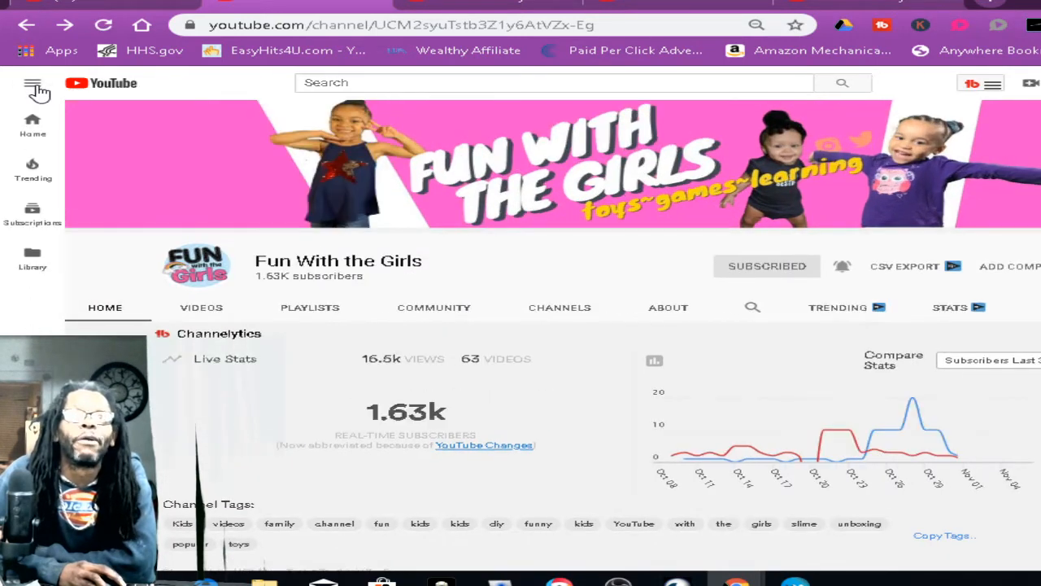
left_click(33, 82)
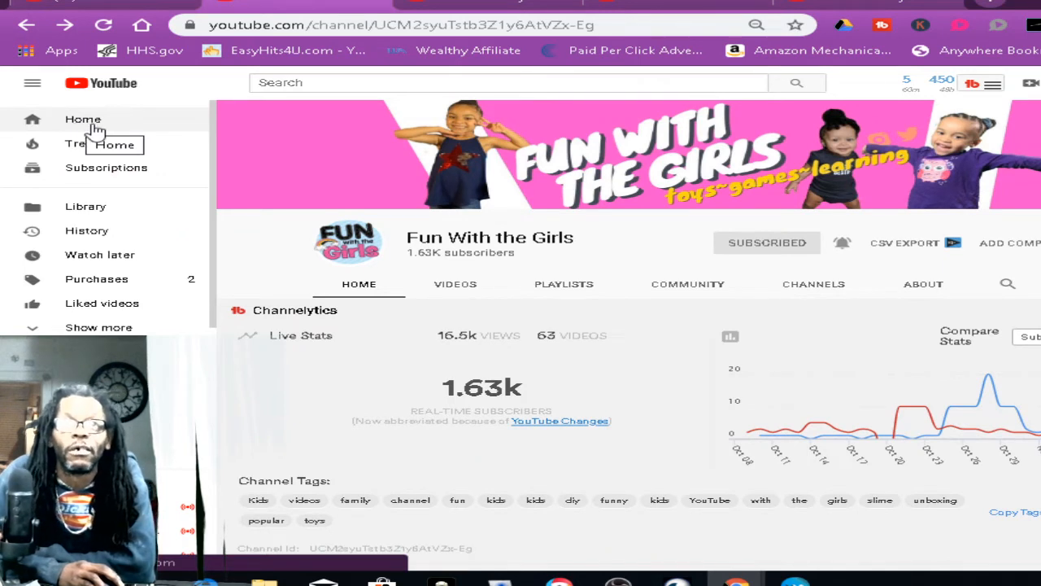
mouse_move(168, 179)
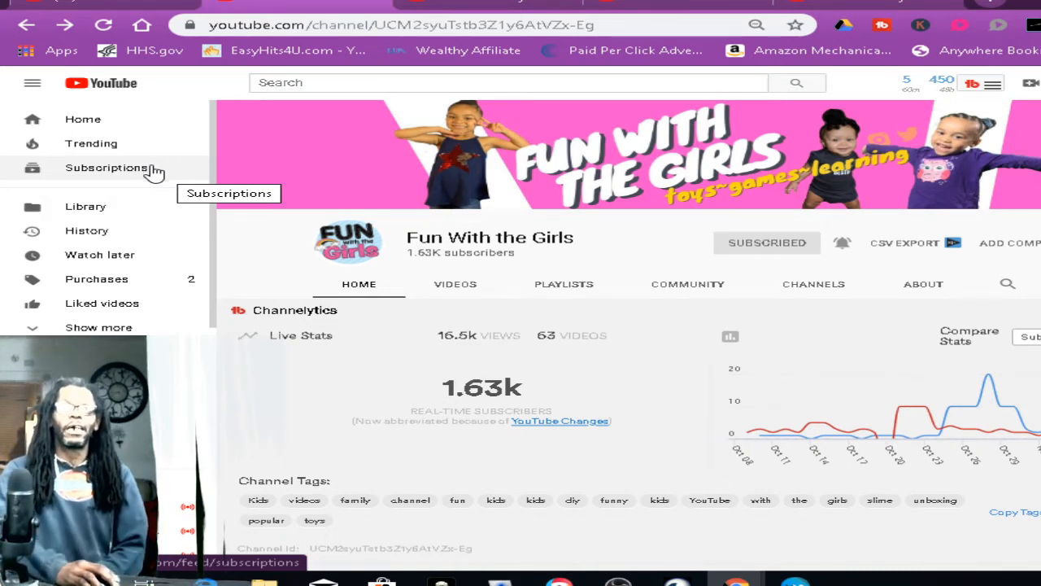
mouse_move(180, 191)
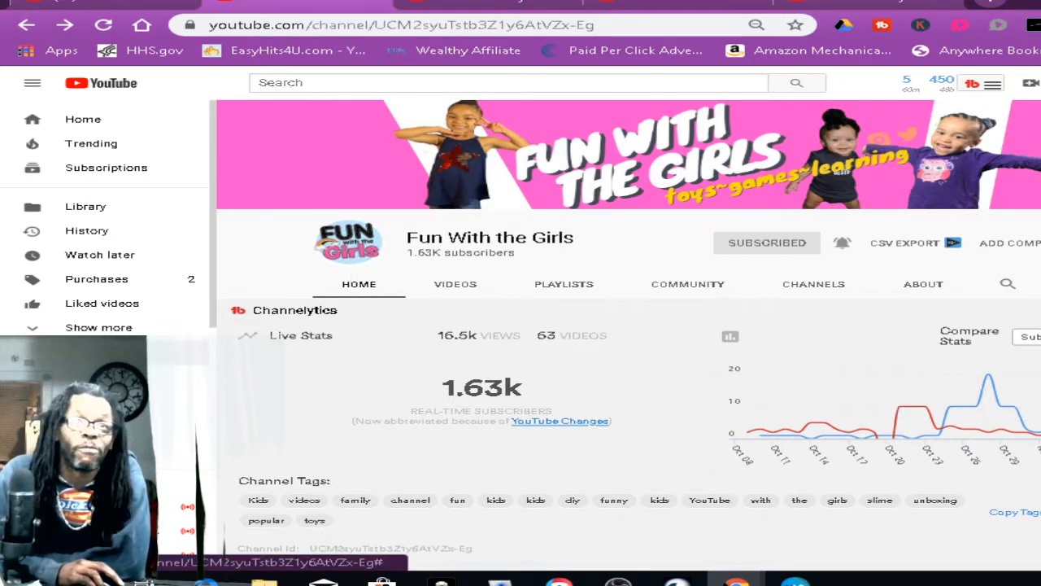
scroll("down", 3)
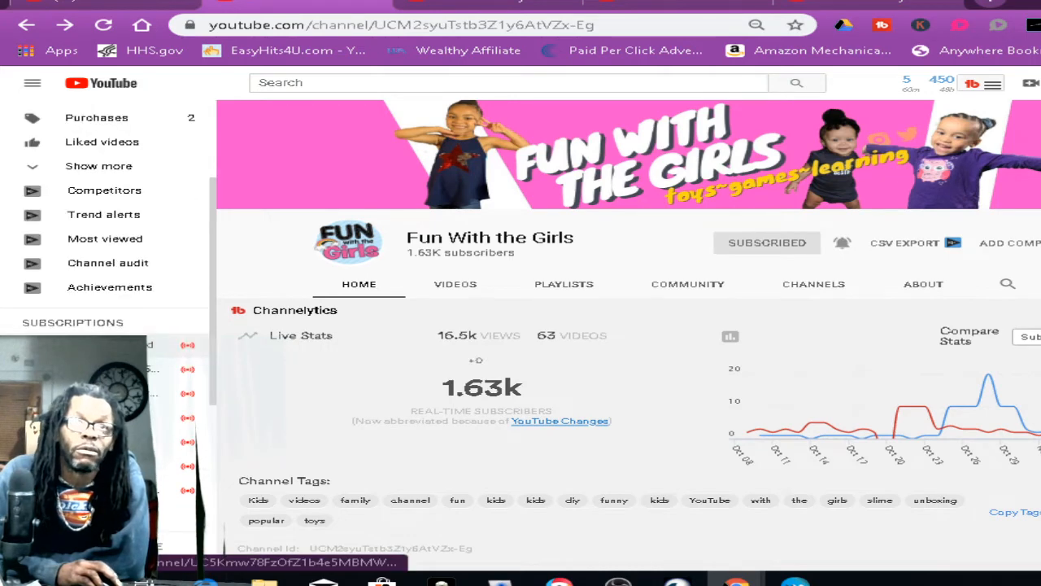
left_click(32, 82)
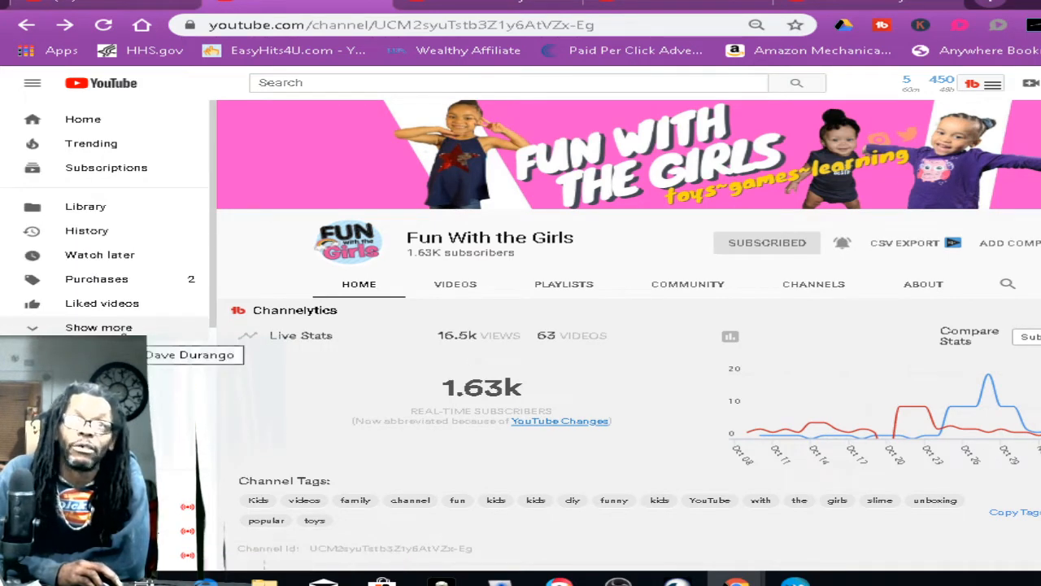
mouse_move(86, 230)
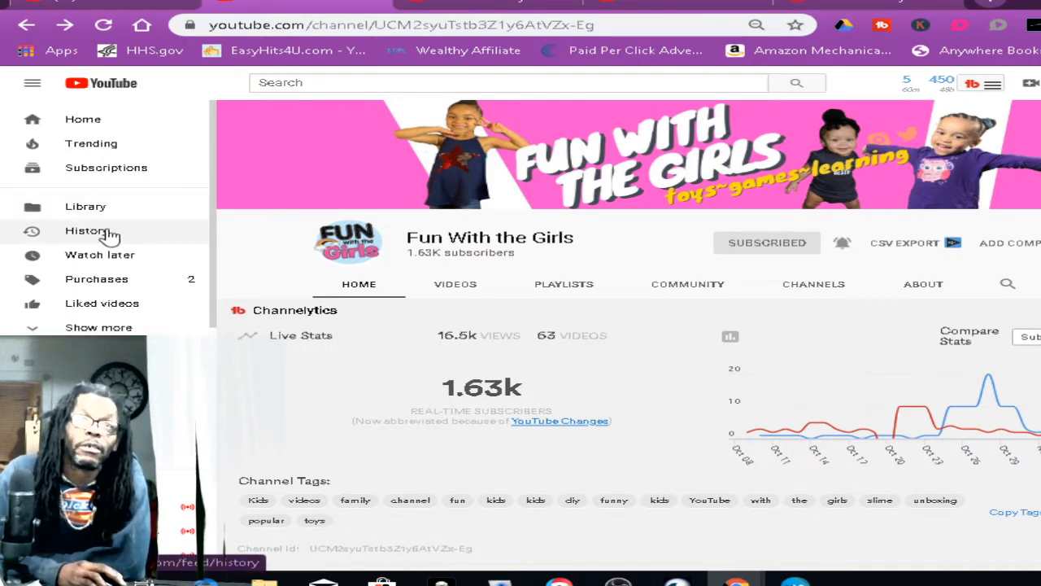
left_click(506, 83)
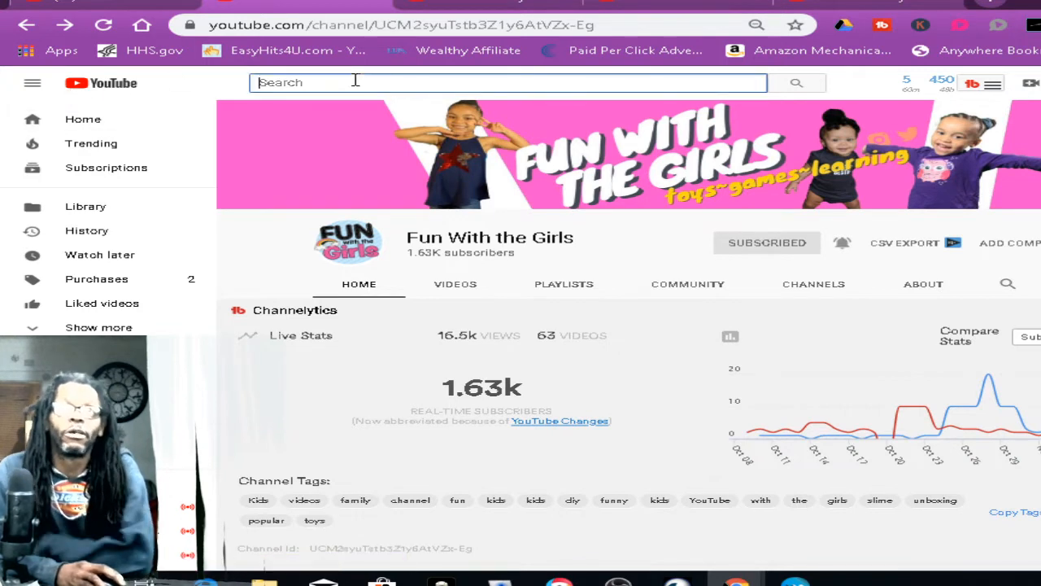
Step: Search YouTube for 'diamond diva'
type("d")
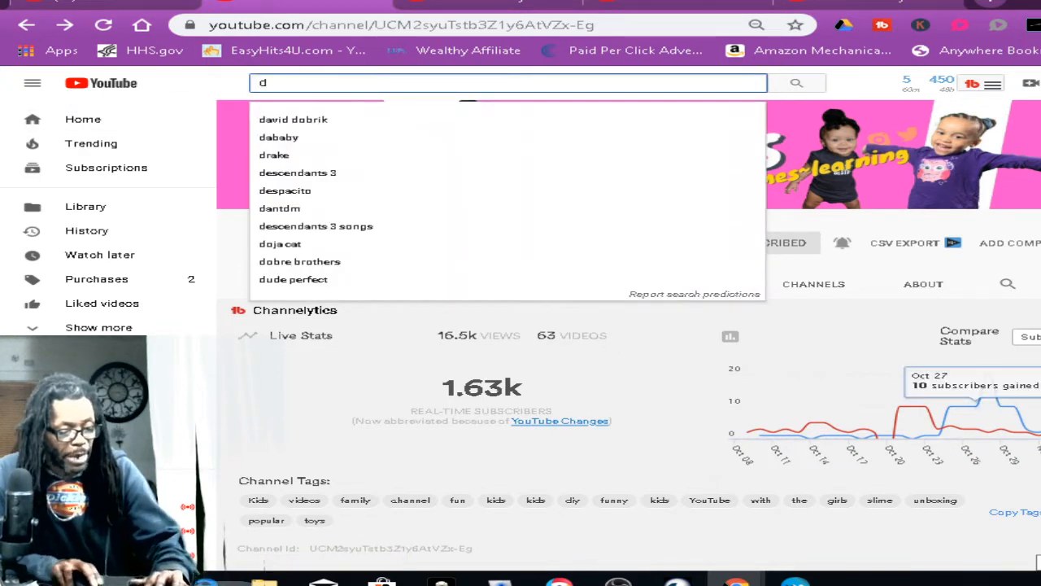
type("iamon")
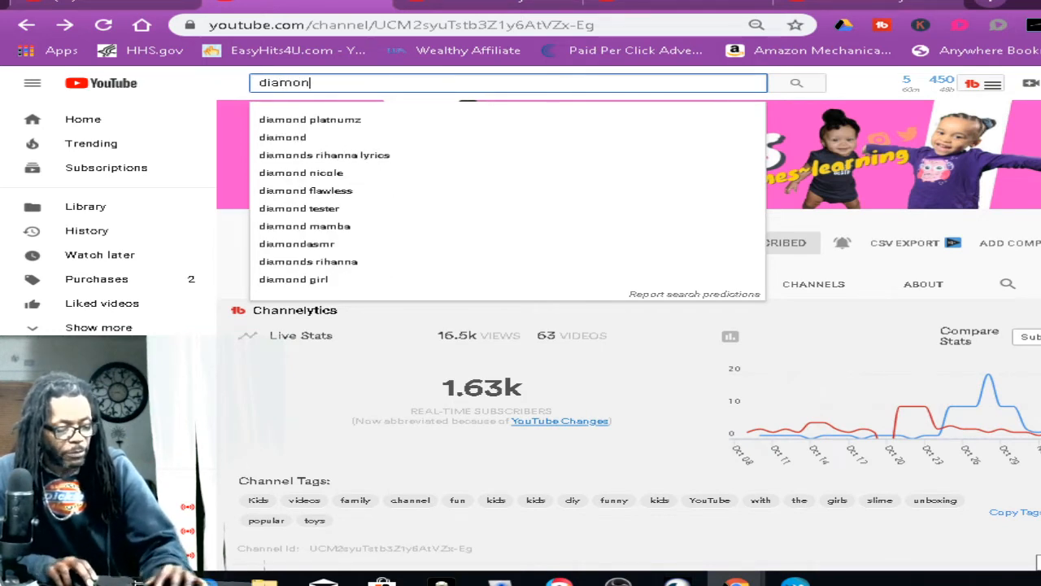
type("d diva")
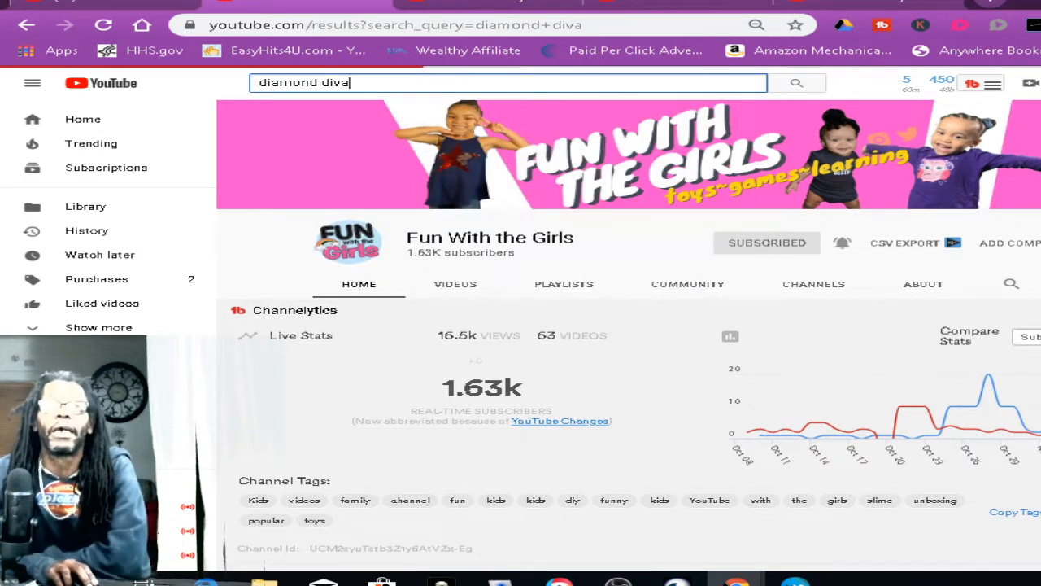
left_click(795, 82)
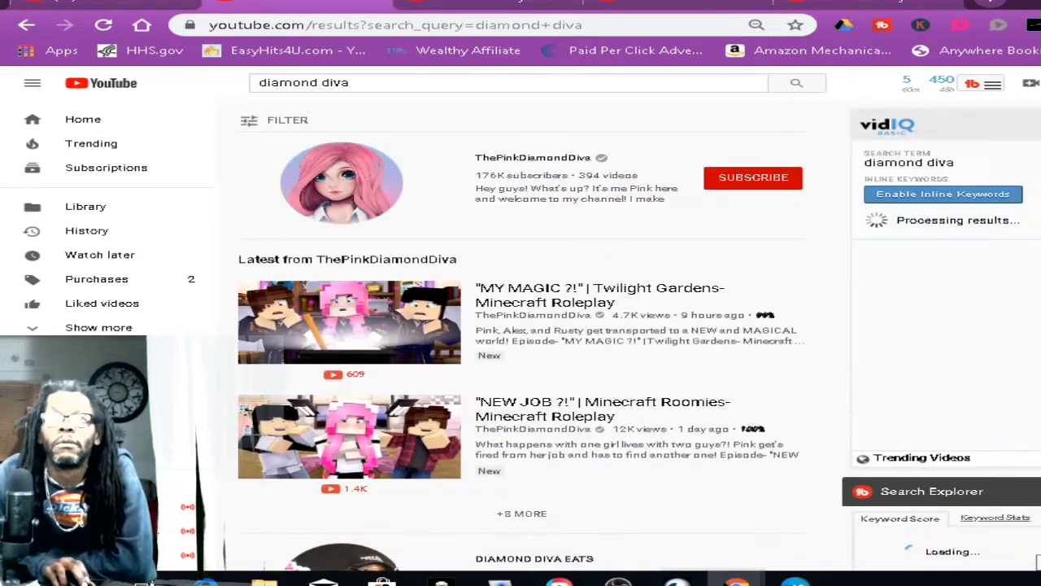
Step: Open the DIAMOND DIVA EATS channel from the results, then return to the home feed
scroll("down", 3)
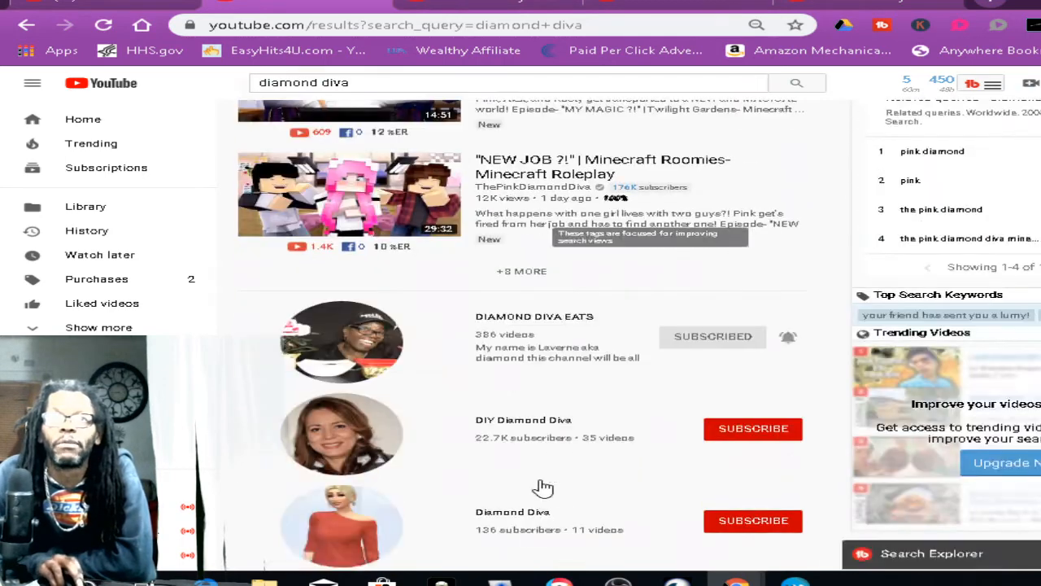
left_click(534, 315)
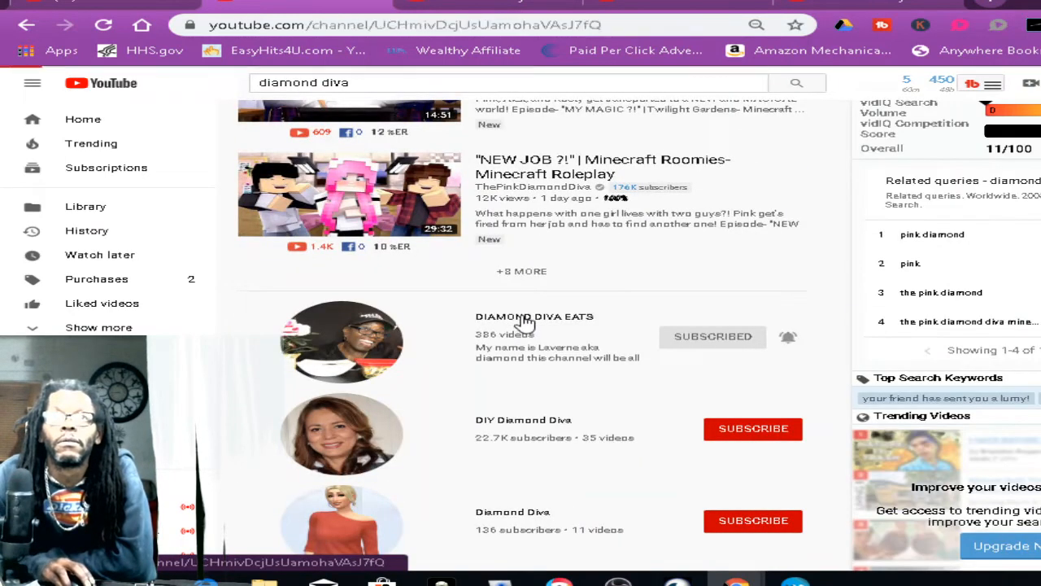
left_click(534, 316)
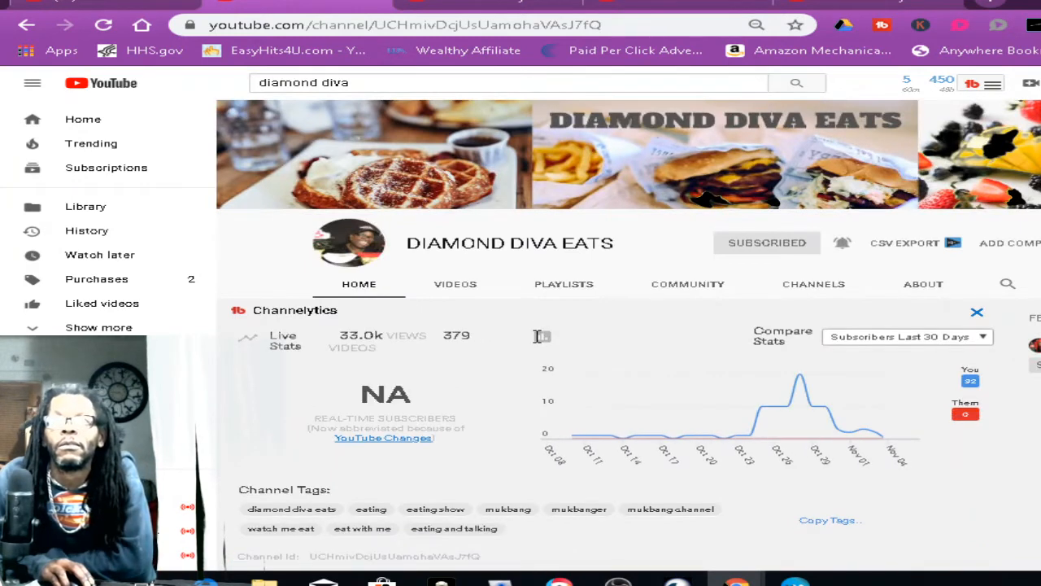
mouse_move(661, 436)
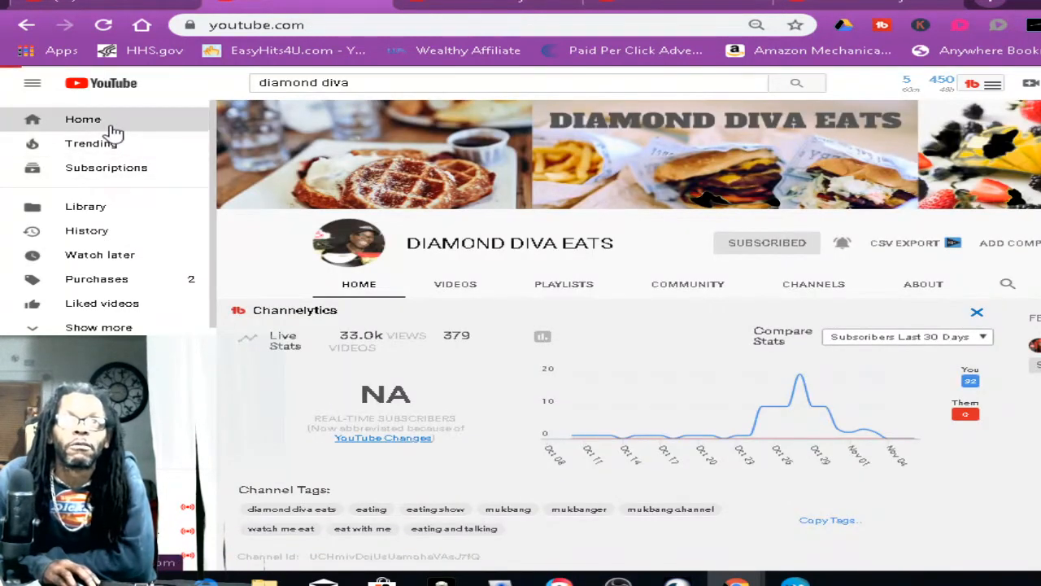
left_click(83, 119)
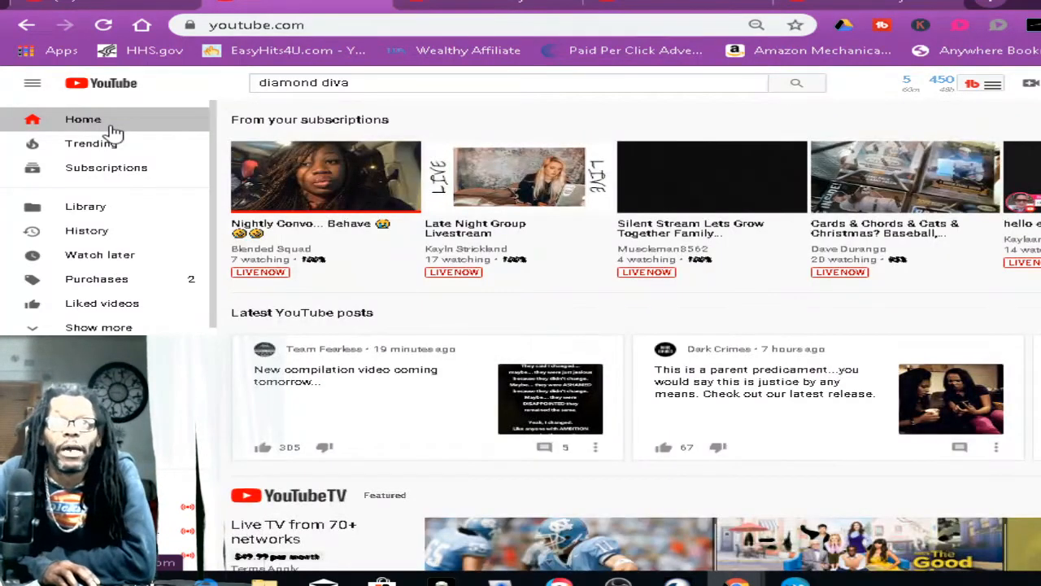
mouse_move(399, 196)
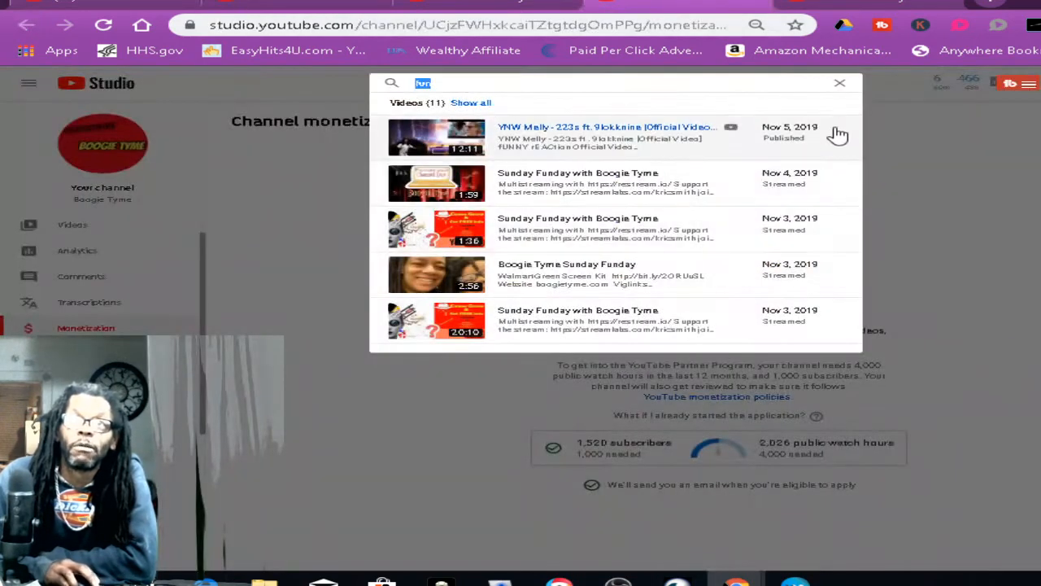
Step: Dismiss the search overlay to show monetization status: 1,520 subscribers, 2,026 of 4,000 watch hours
left_click(840, 83)
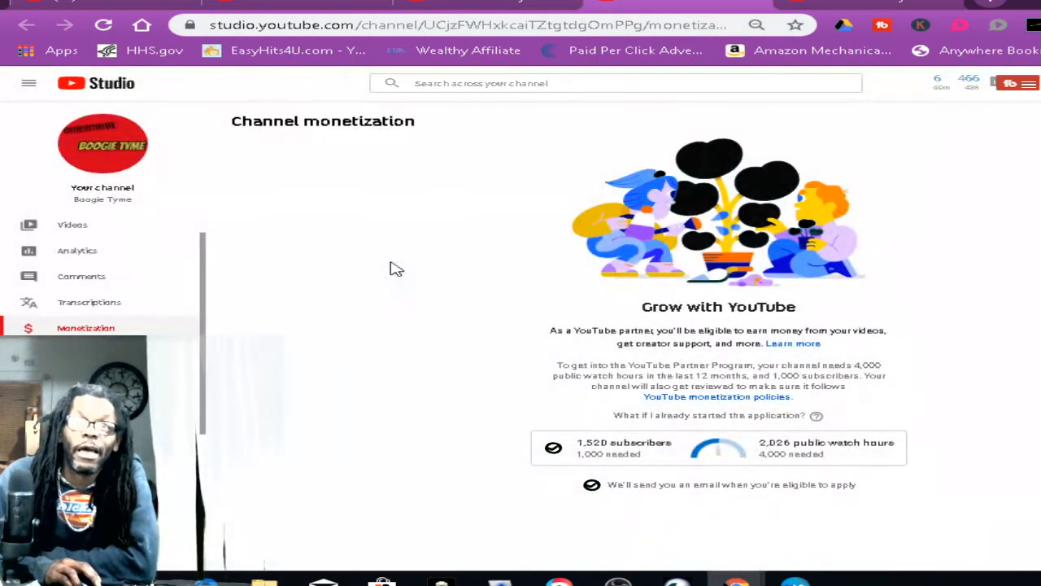
mouse_move(406, 254)
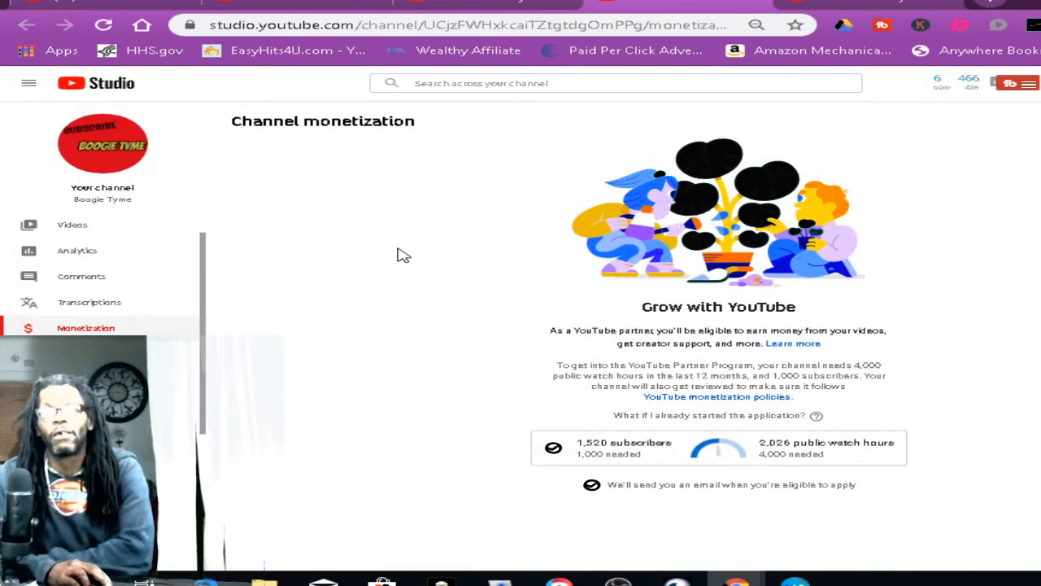
mouse_move(591, 340)
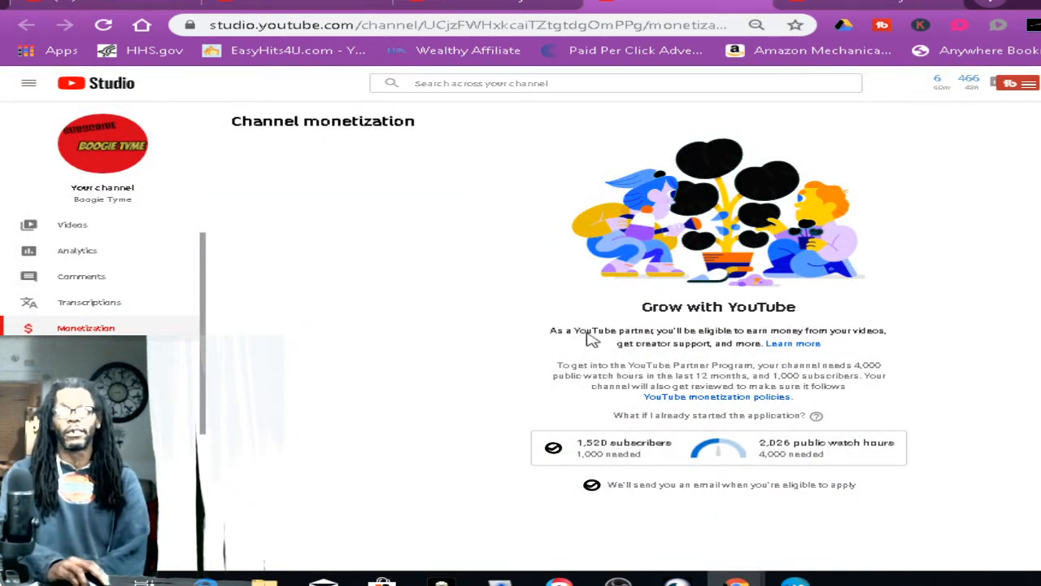
mouse_move(841, 466)
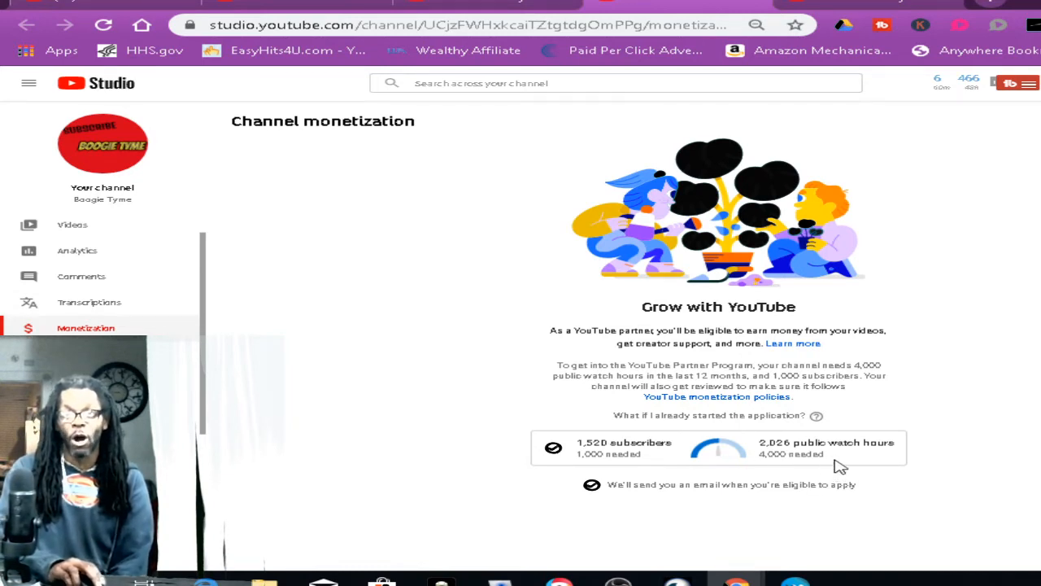
mouse_move(636, 455)
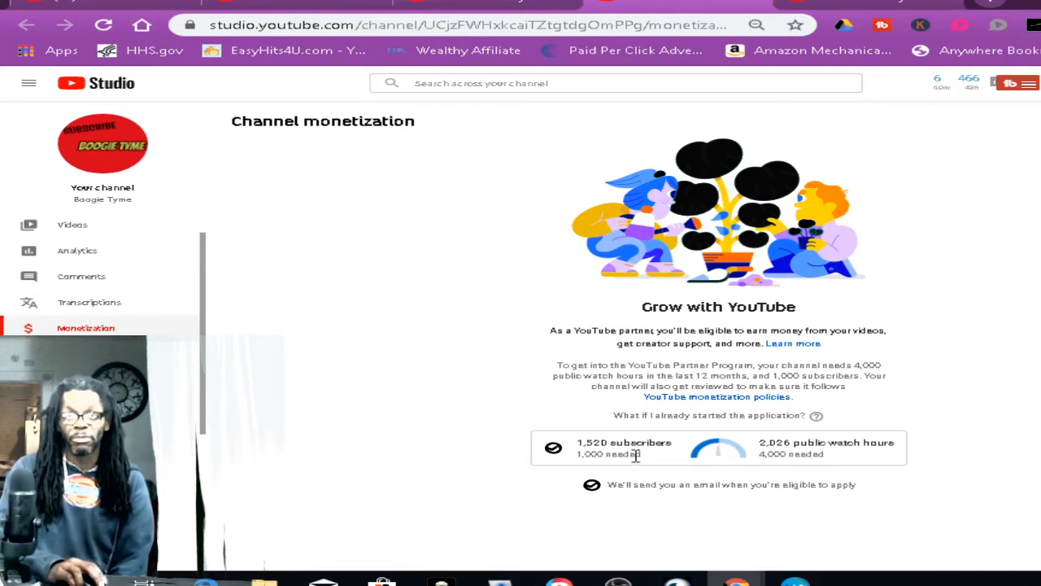
mouse_move(782, 446)
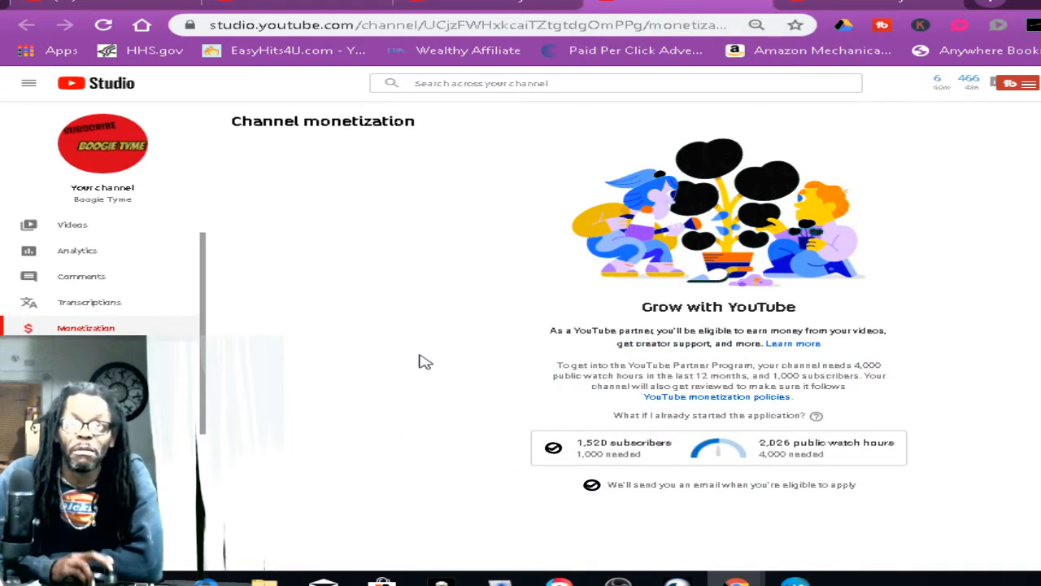
mouse_move(385, 343)
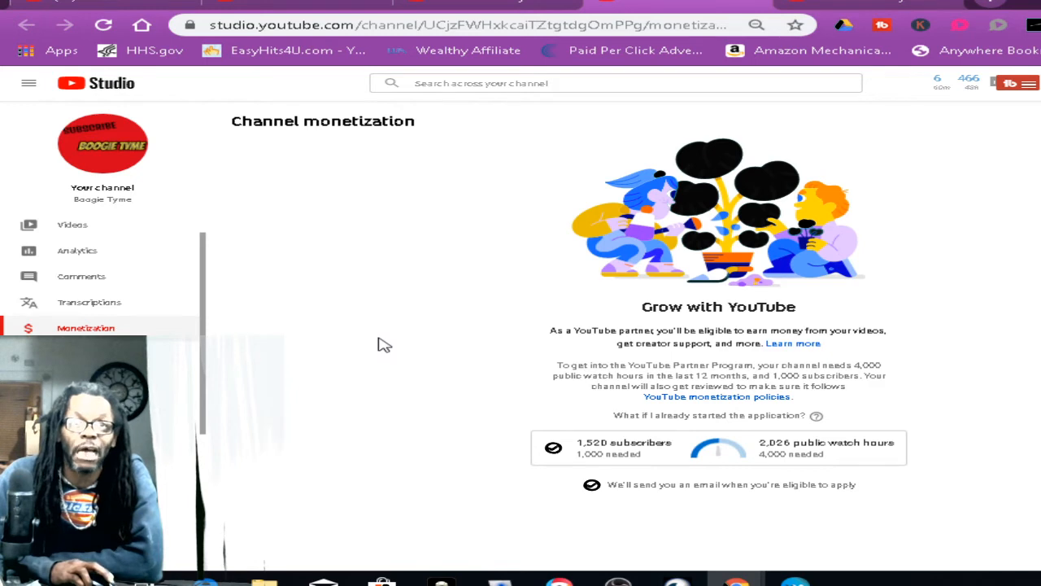
mouse_move(390, 329)
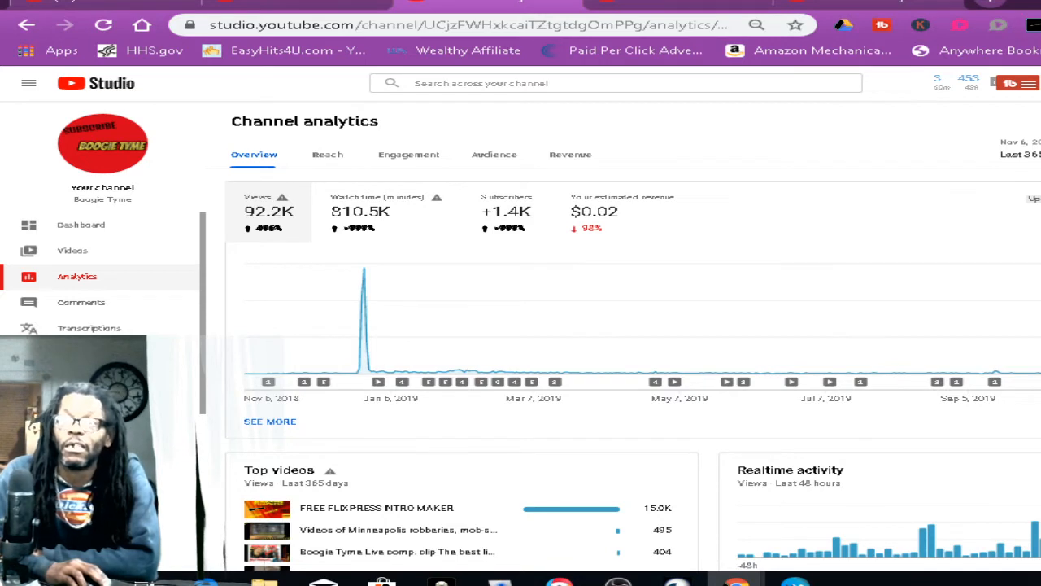
mouse_move(1034, 166)
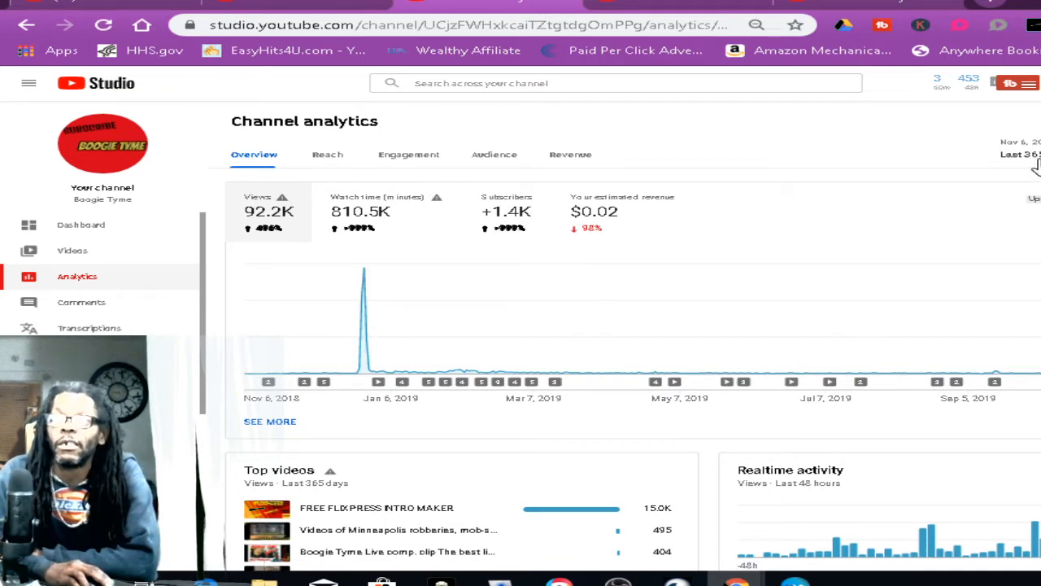
mouse_move(606, 228)
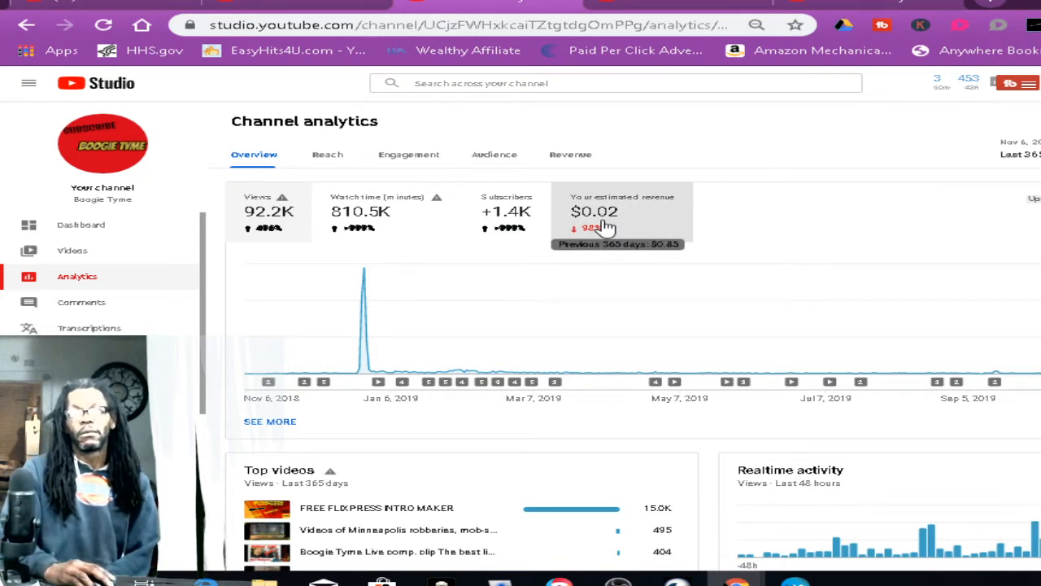
mouse_move(358, 228)
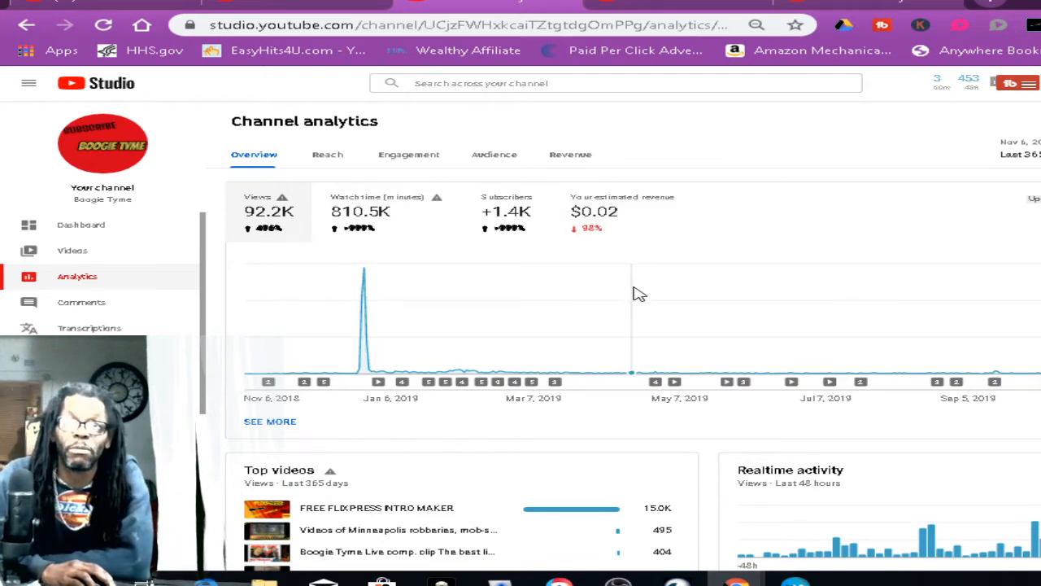
Step: Scroll the 365-day analytics overview down to the top videos list
scroll("down", 3)
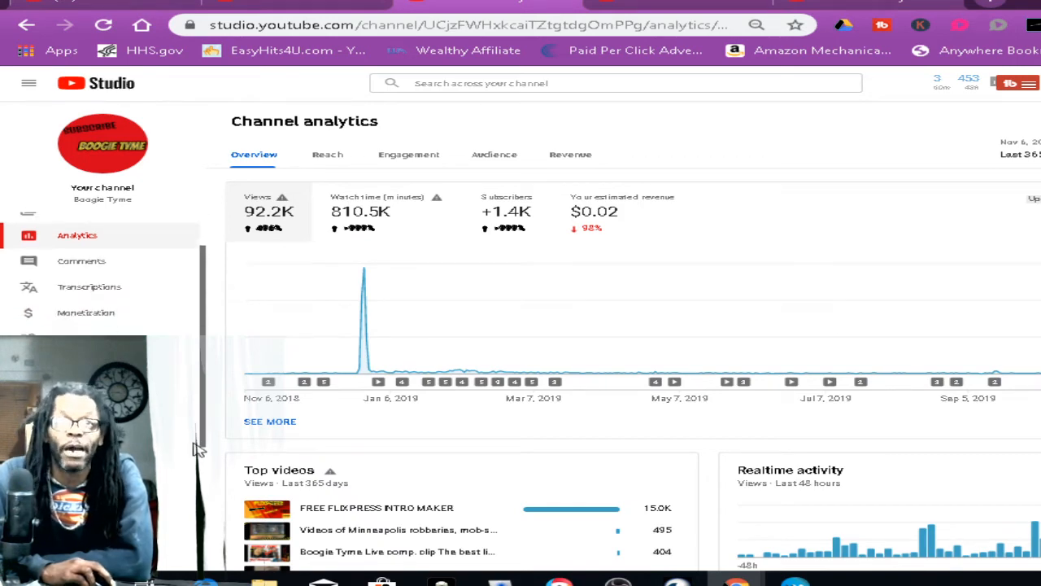
scroll("down", 3)
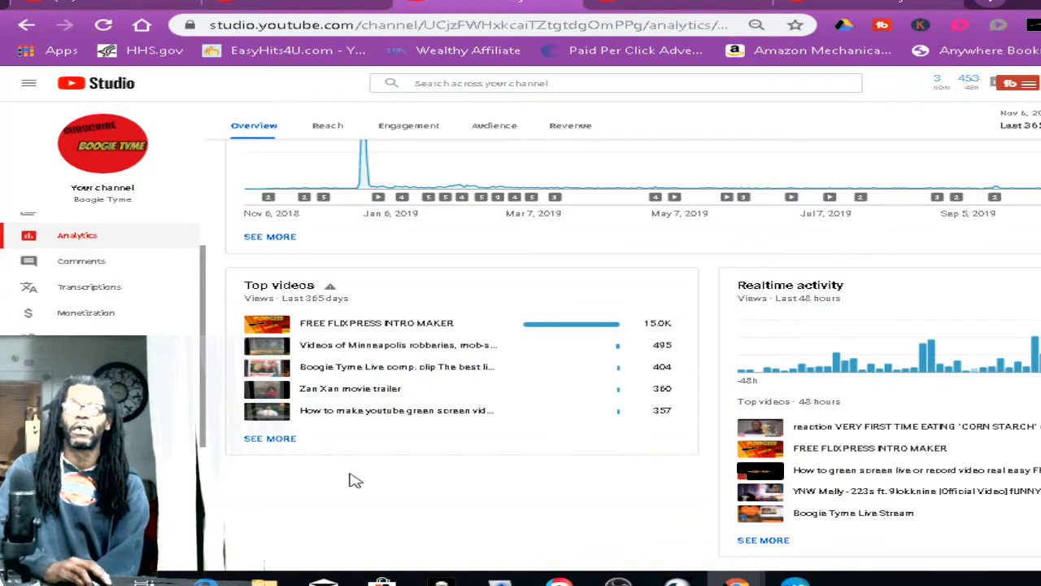
mouse_move(472, 490)
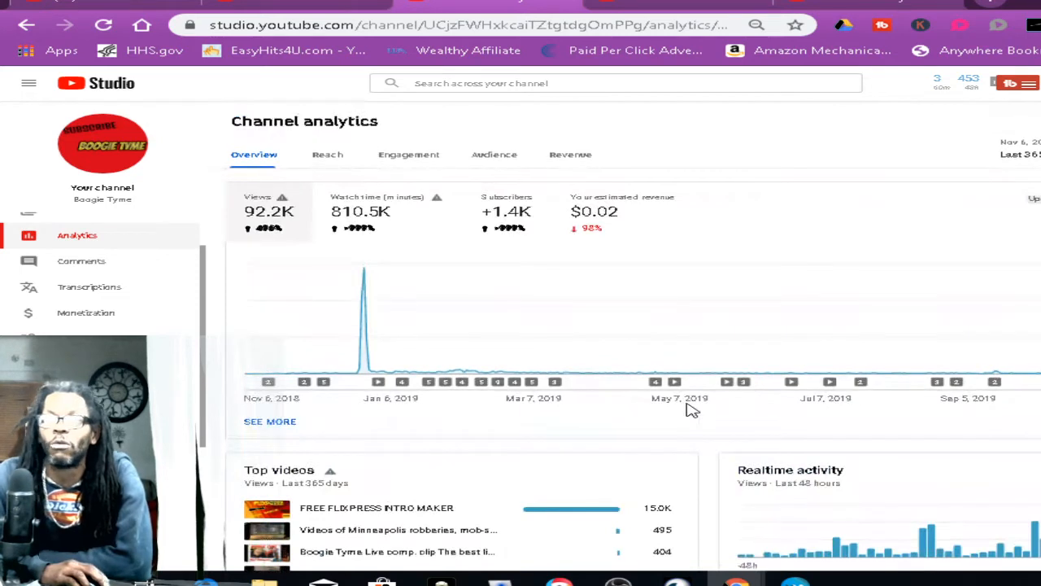
mouse_move(301, 279)
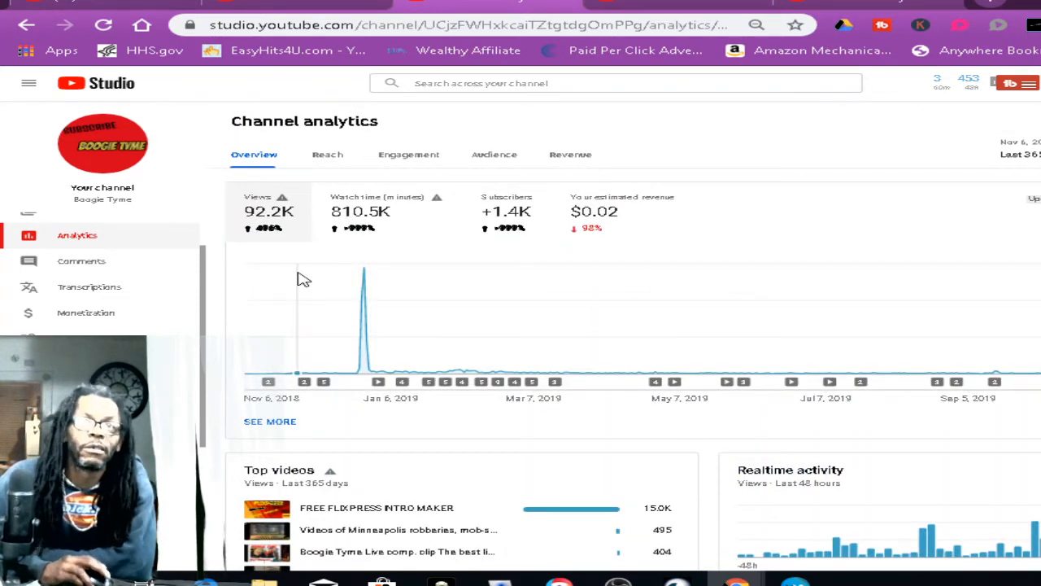
mouse_move(761, 220)
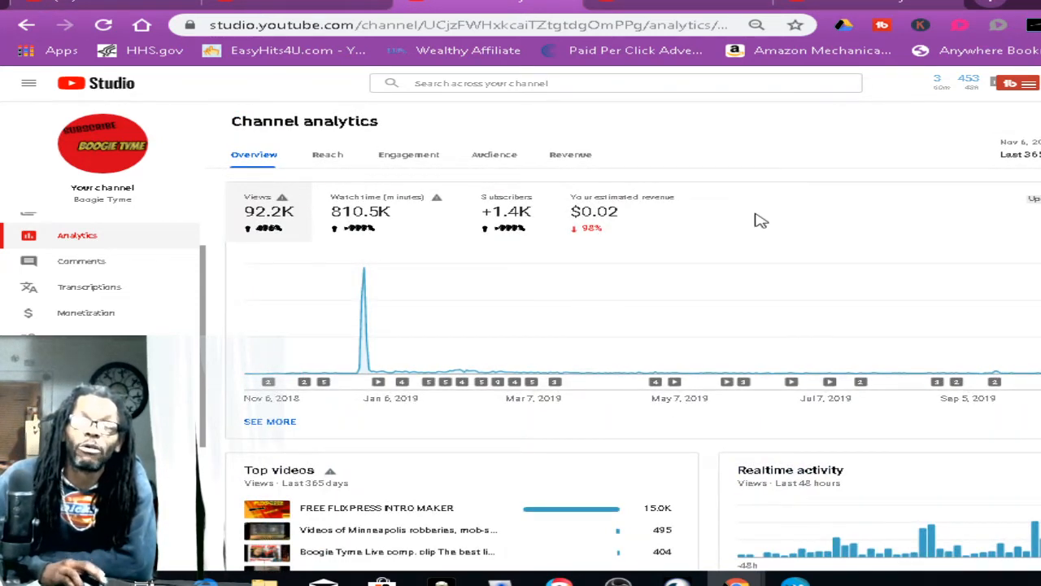
mouse_move(736, 225)
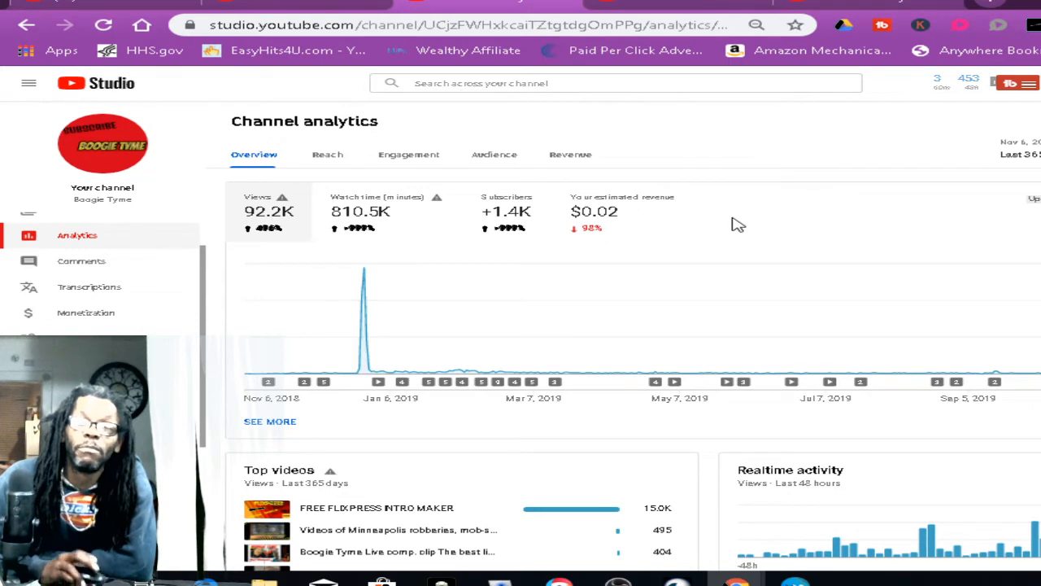
mouse_move(747, 218)
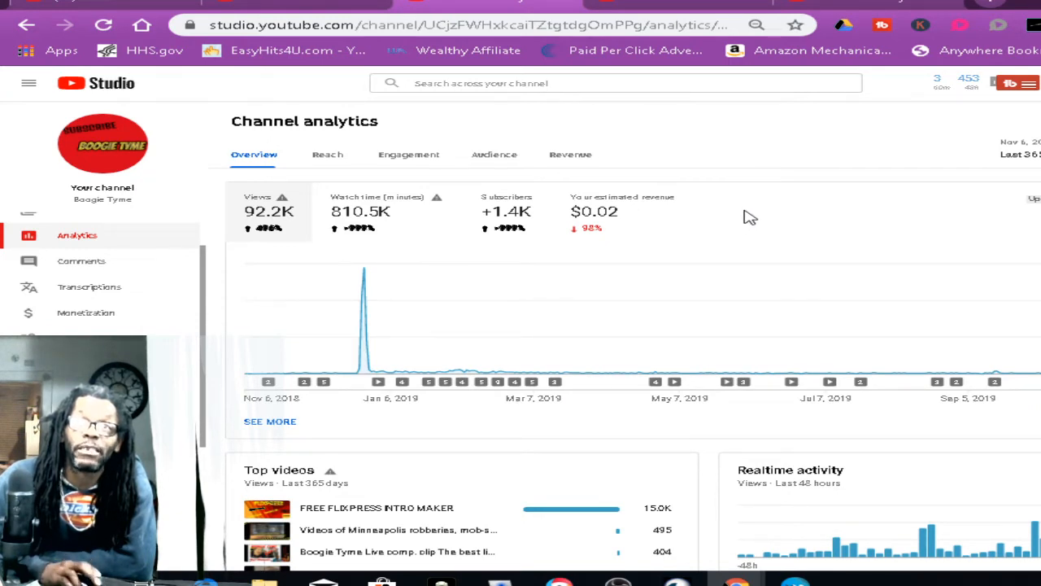
mouse_move(741, 222)
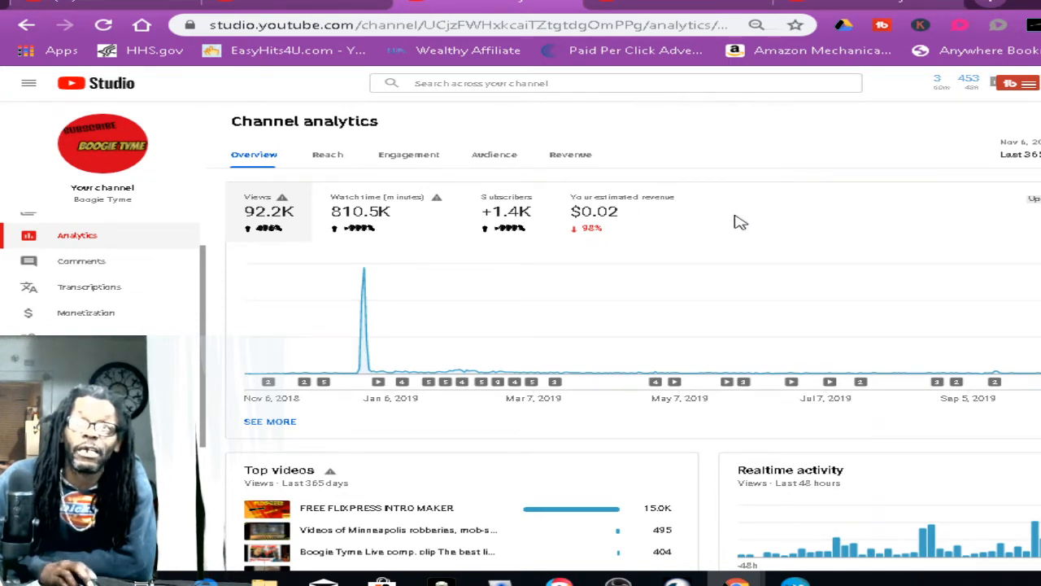
mouse_move(748, 210)
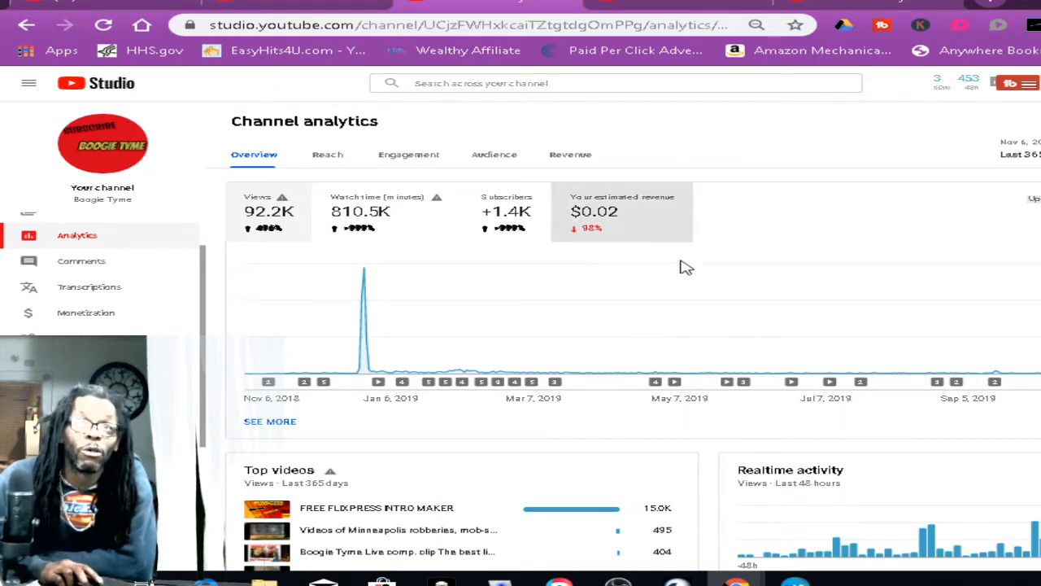
mouse_move(767, 285)
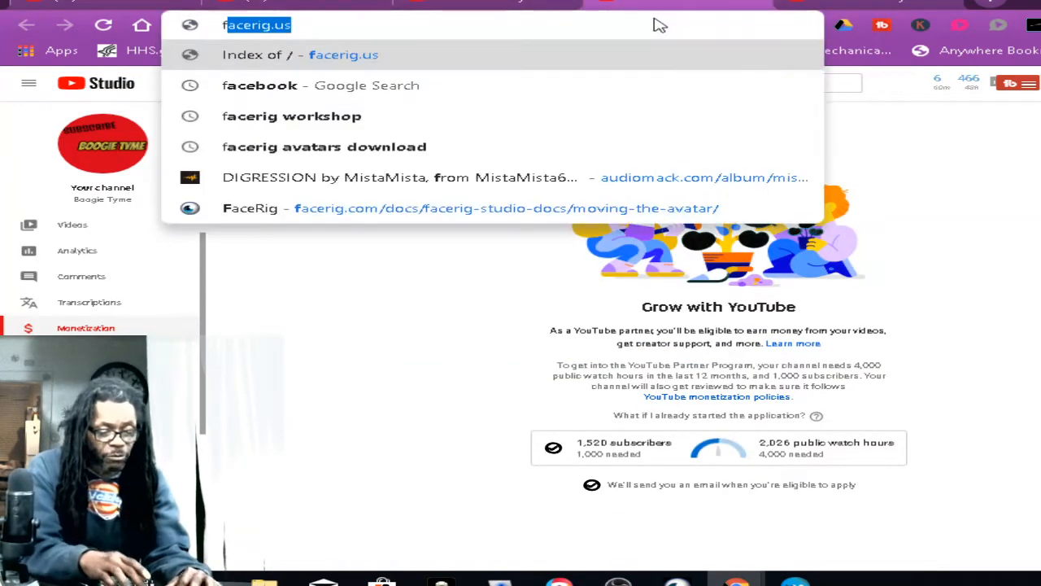
Step: Search the web for famebit and open the FameBit website
type("famebit")
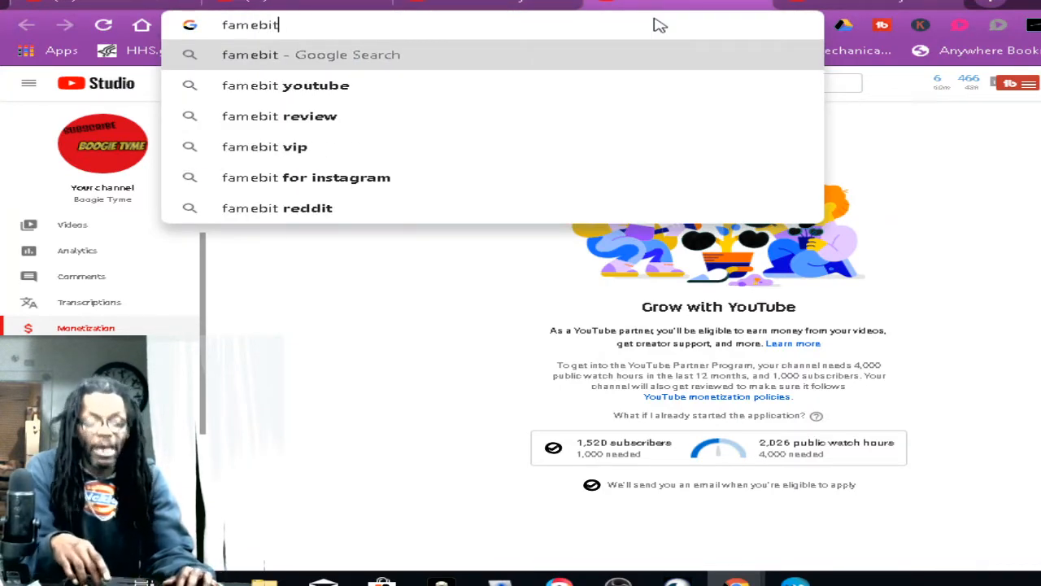
key("Enter")
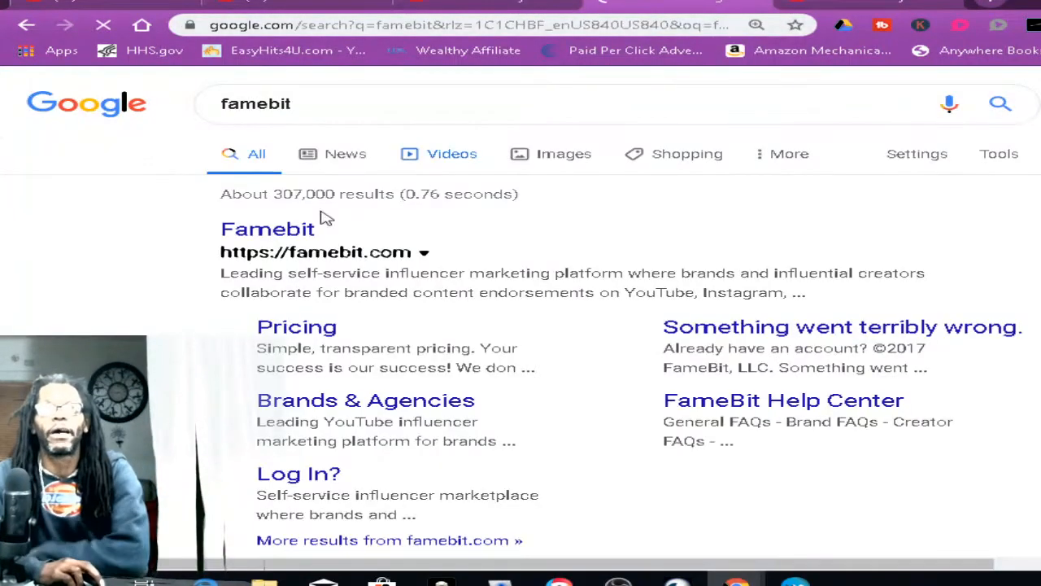
left_click(268, 229)
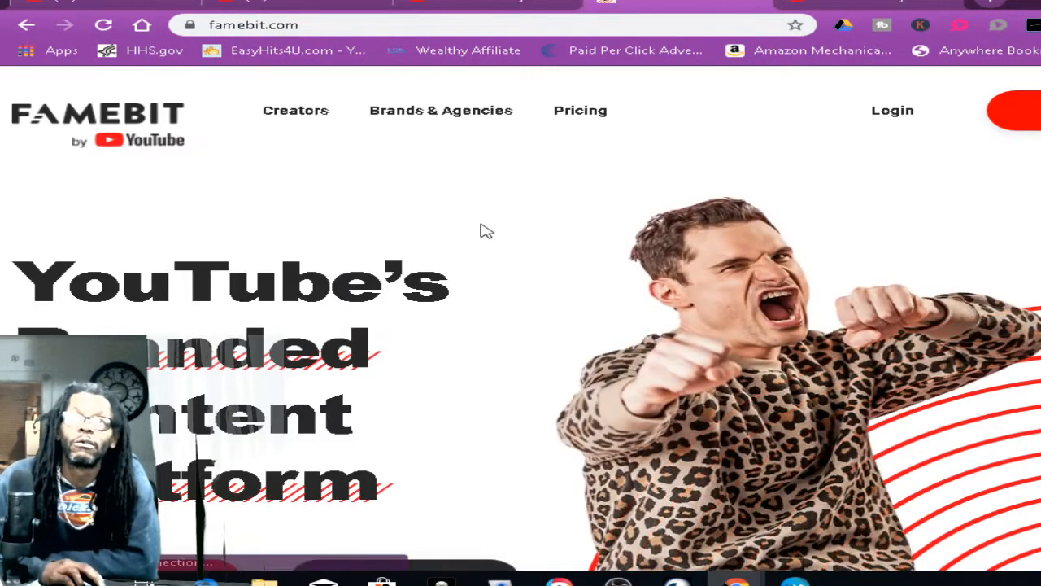
Step: Scroll the FameBit homepage down to the brands it works with
scroll("down", 3)
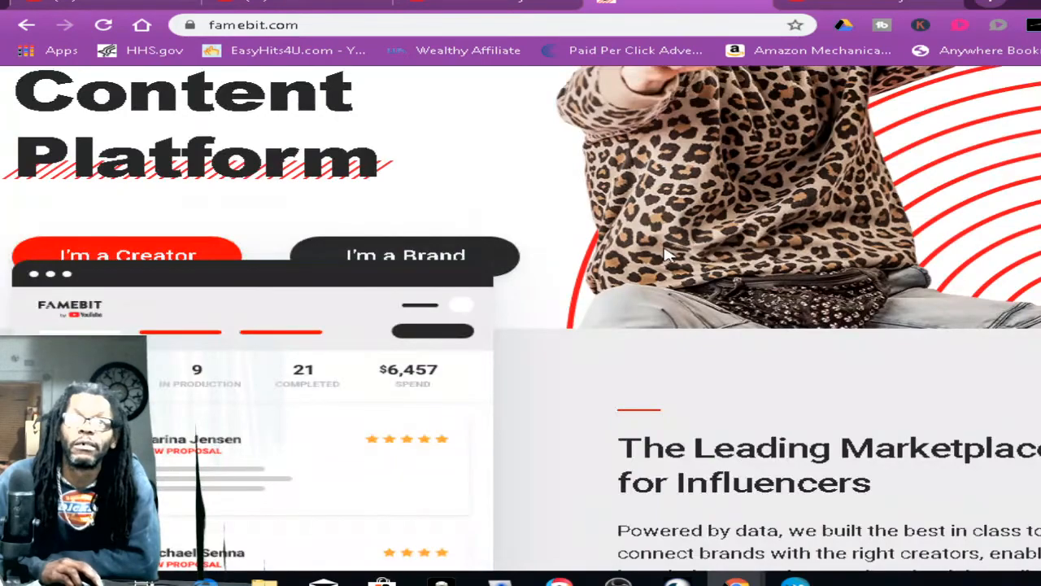
scroll("down", 3)
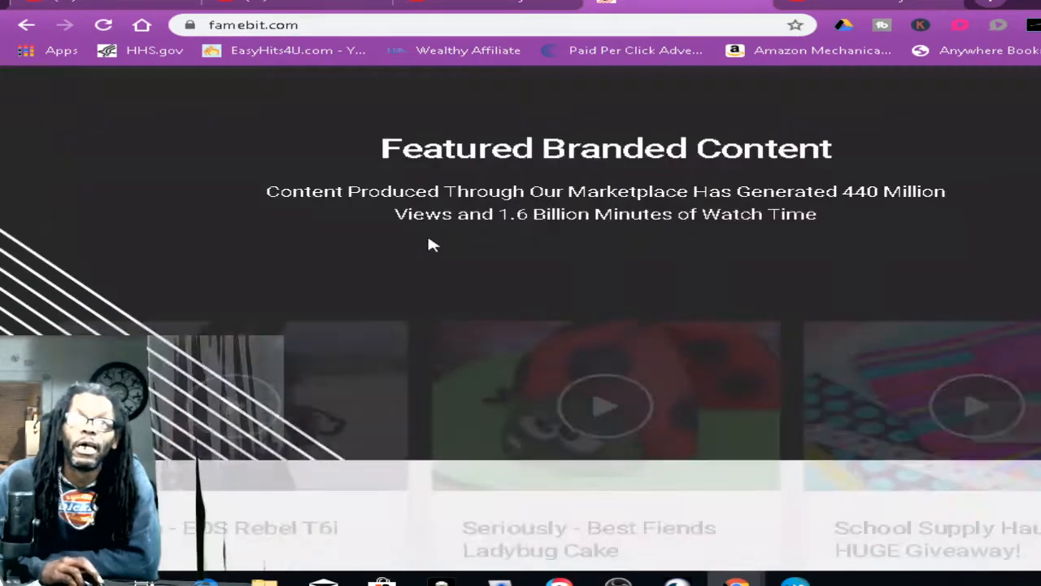
scroll("down", 3)
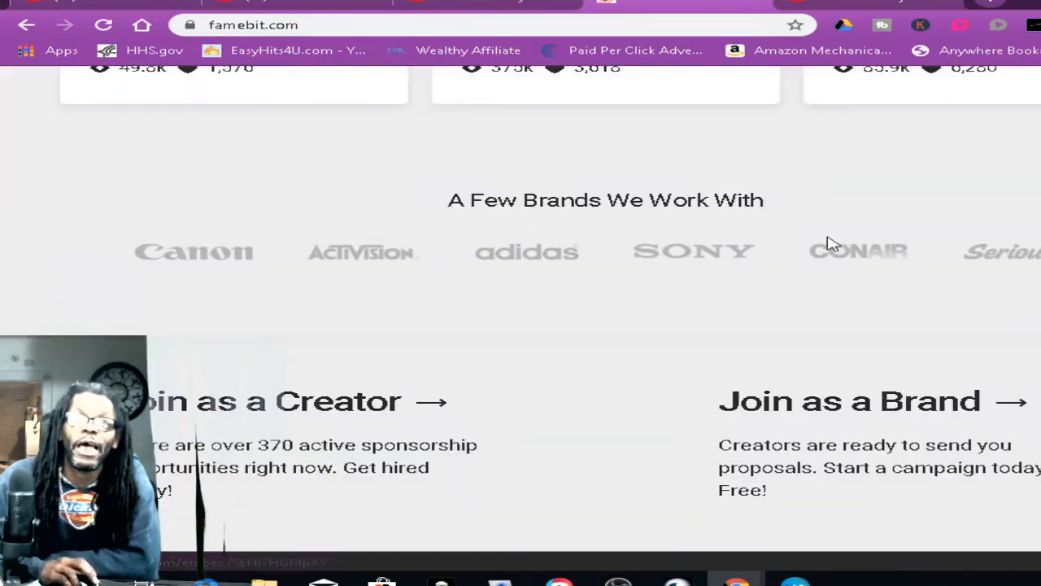
scroll("down", 3)
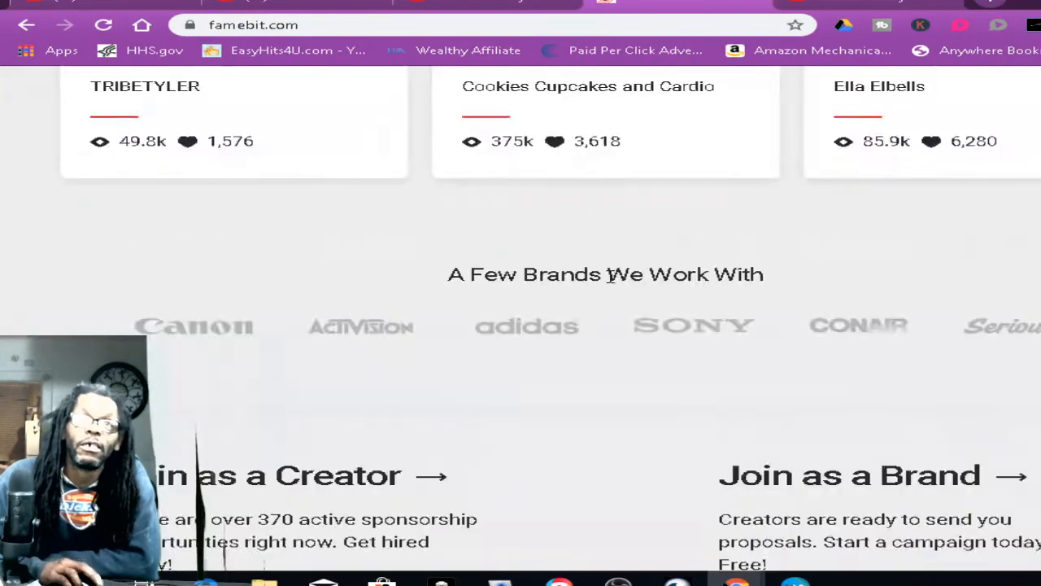
scroll("up", 3)
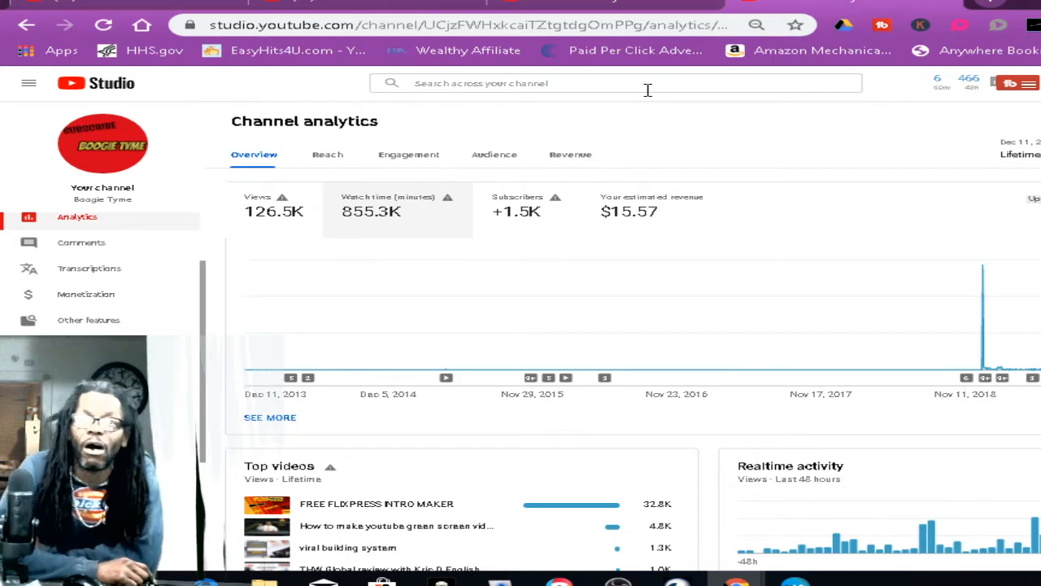
mouse_move(651, 196)
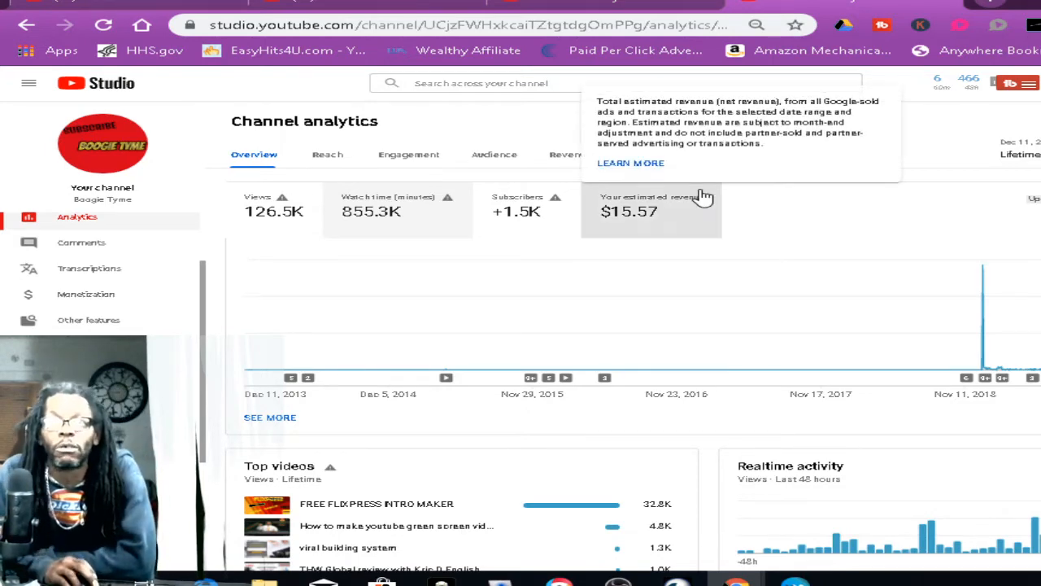
Step: Scroll through the lifetime analytics overview, including the $15.57 estimated revenue card
scroll("down", 3)
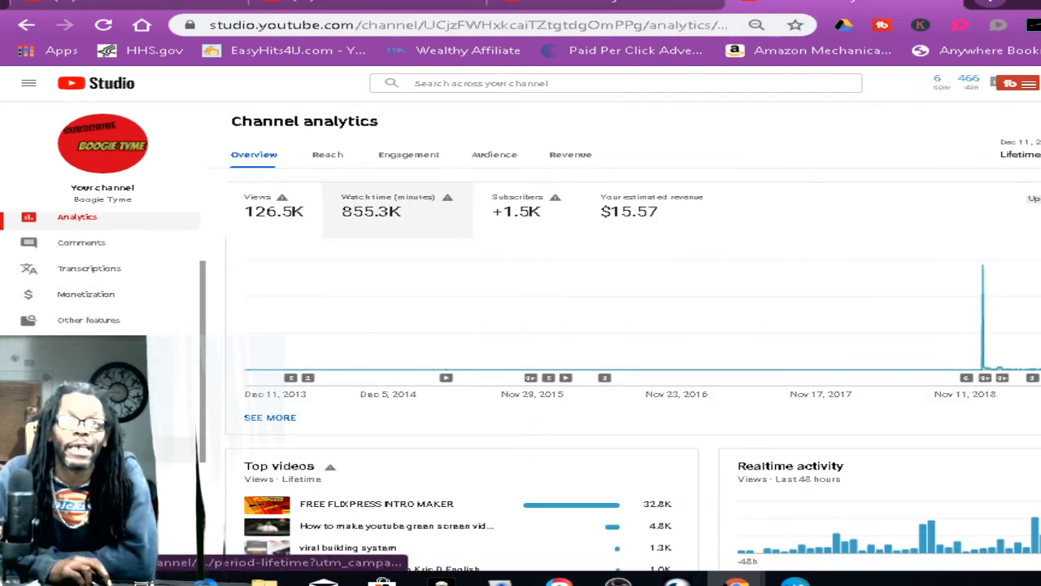
scroll("down", 3)
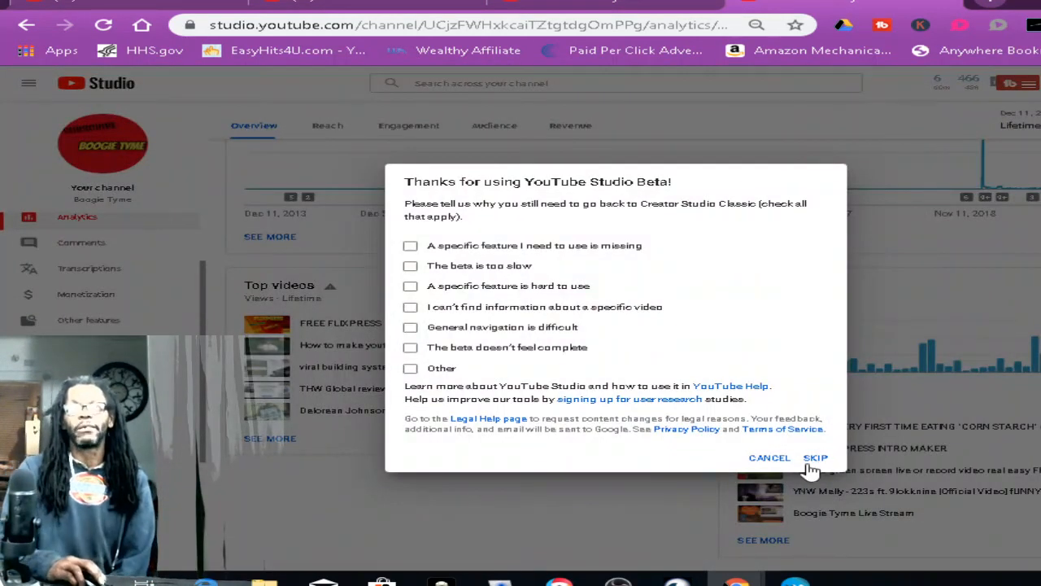
Step: Skip the Beta survey, confirm monetization is still under review, then return to Studio
left_click(815, 457)
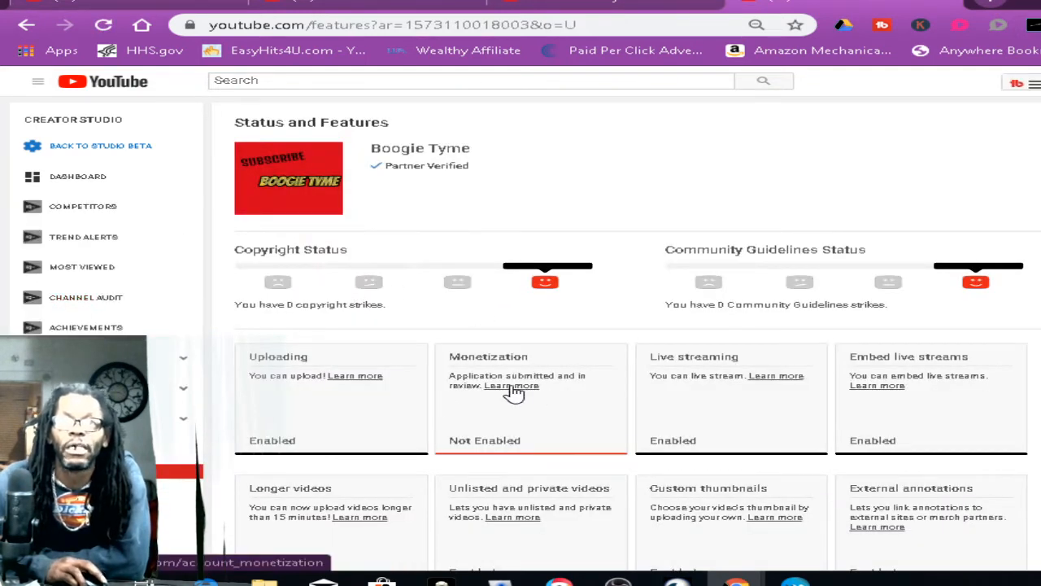
left_click(511, 384)
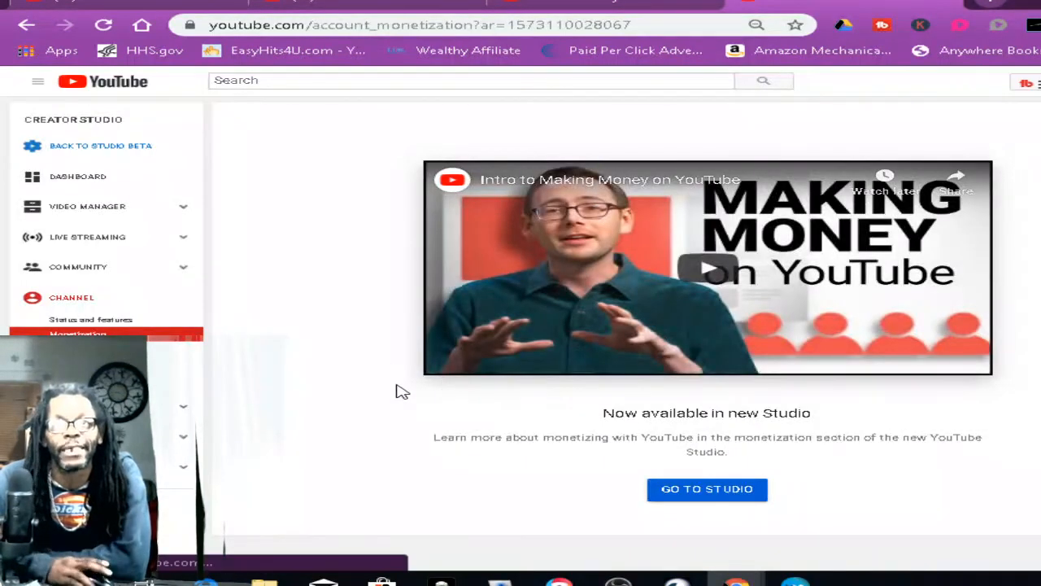
left_click(706, 489)
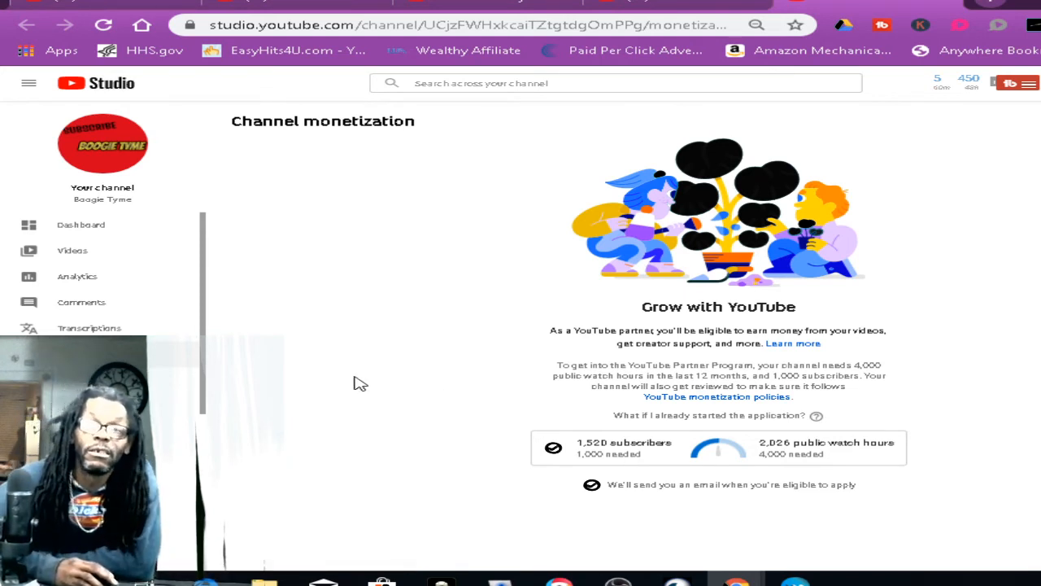
mouse_move(364, 382)
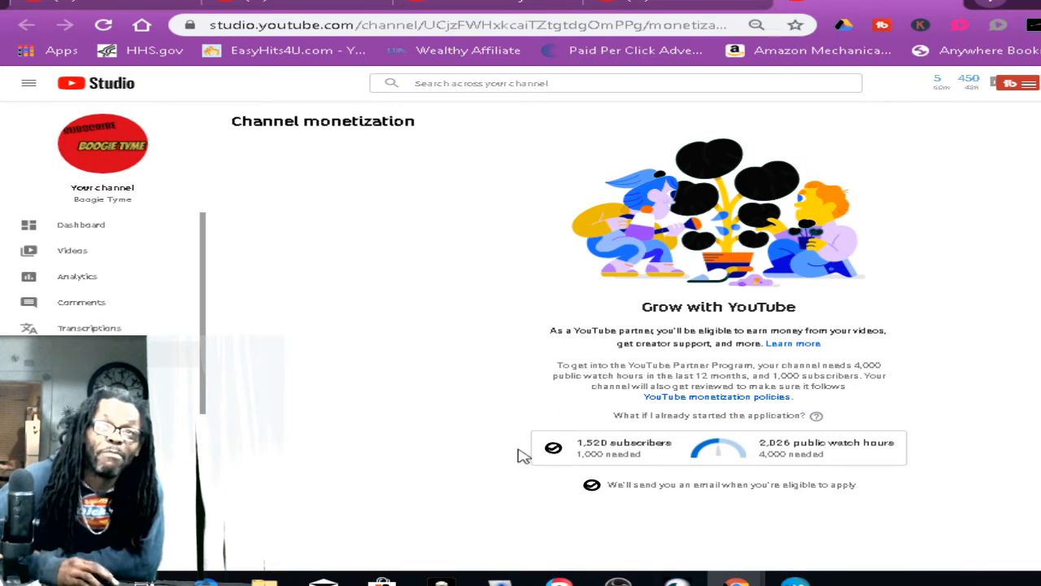
mouse_move(423, 422)
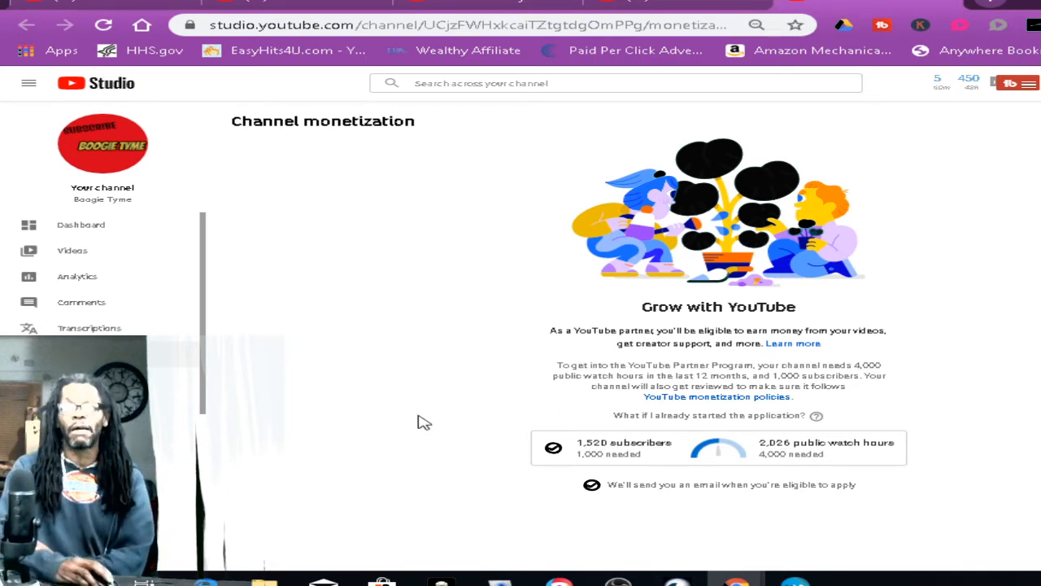
mouse_move(235, 190)
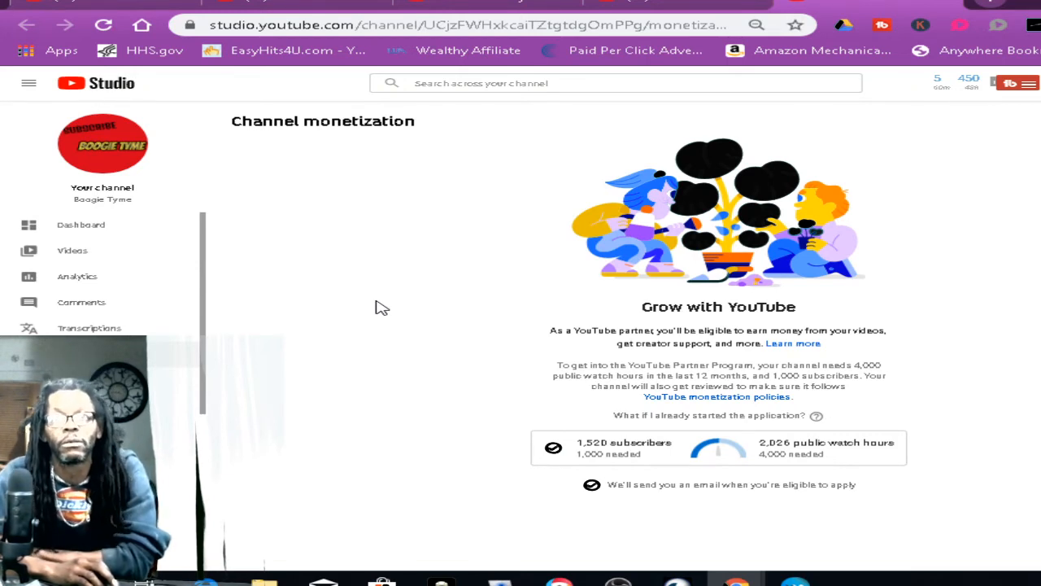
mouse_move(368, 306)
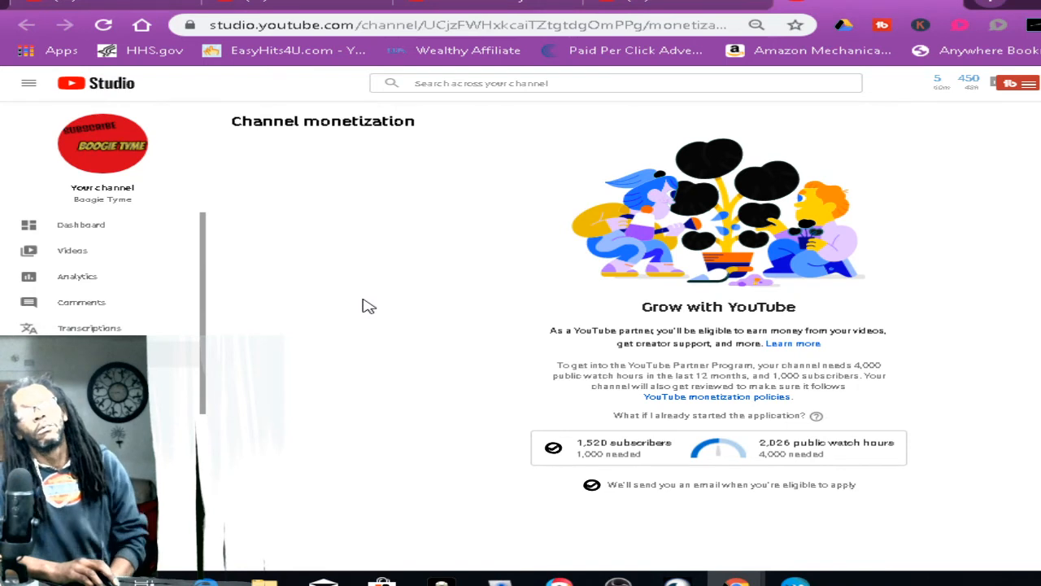
mouse_move(395, 302)
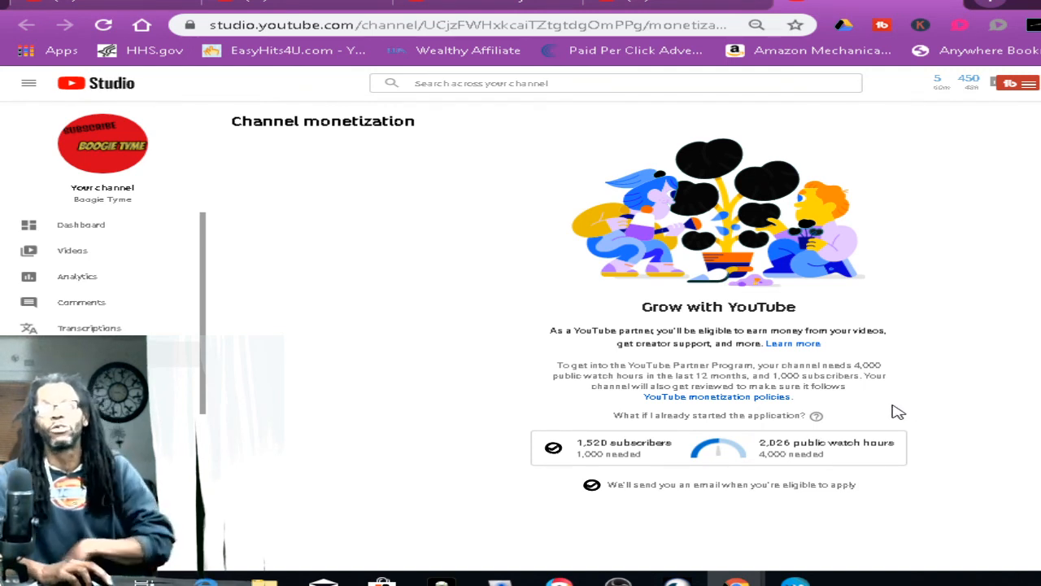
mouse_move(937, 374)
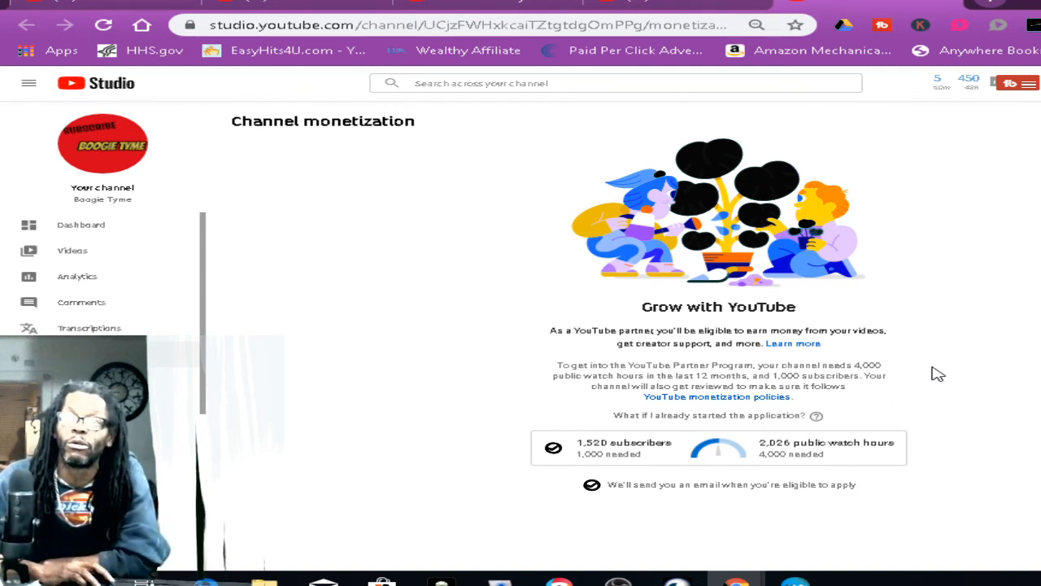